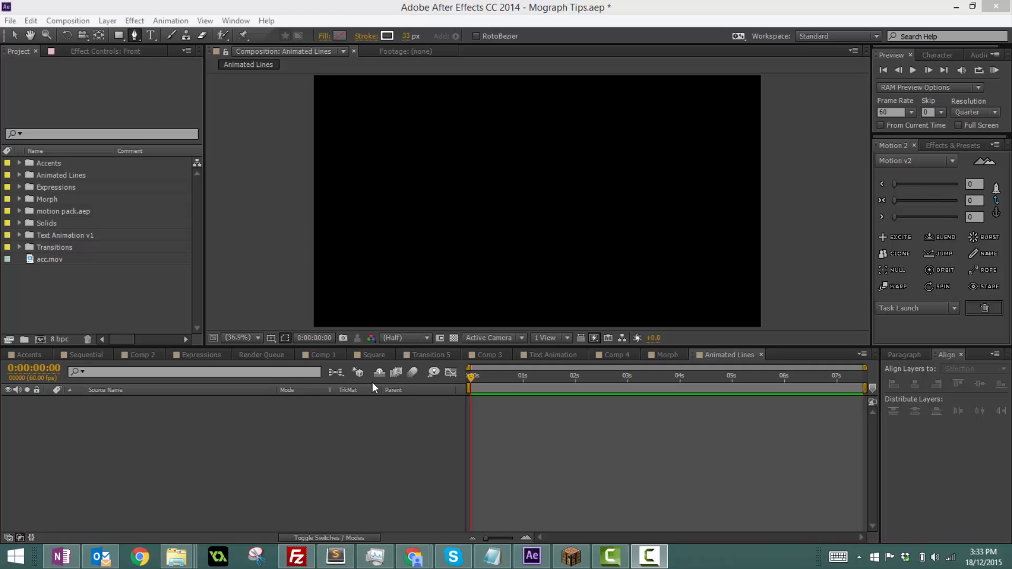
mouse_move(374, 388)
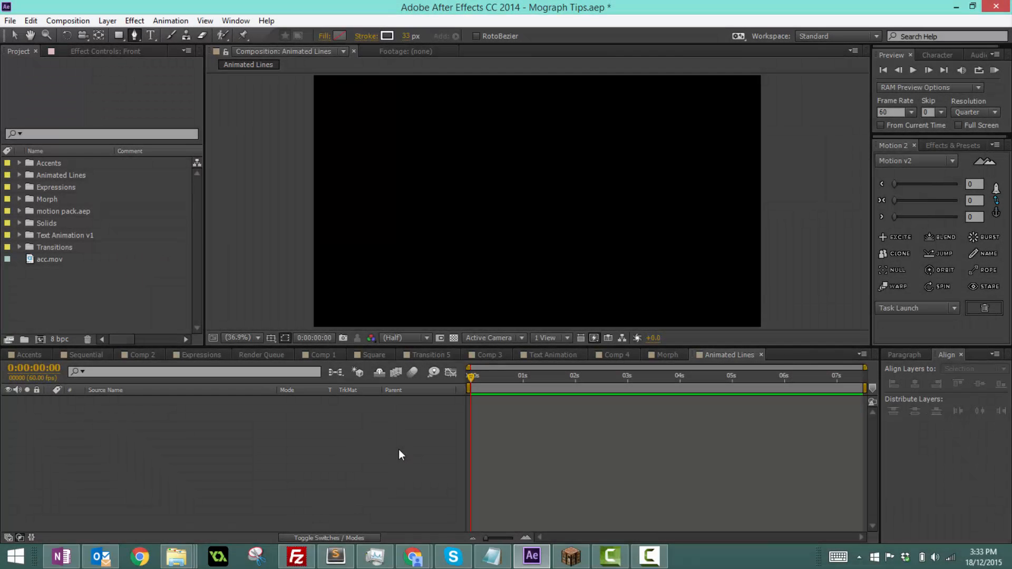
mouse_move(395, 457)
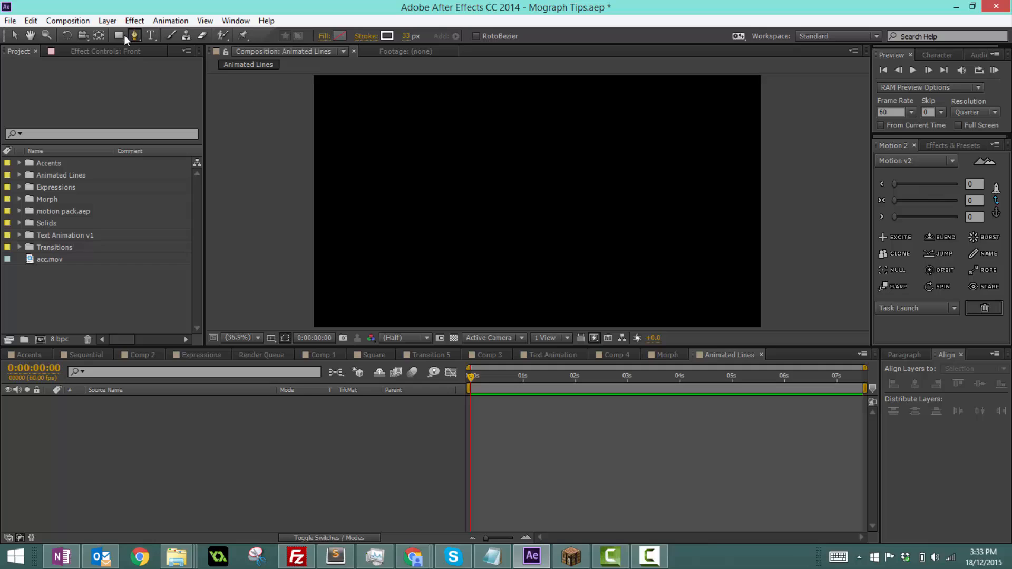
mouse_move(414, 51)
type("20")
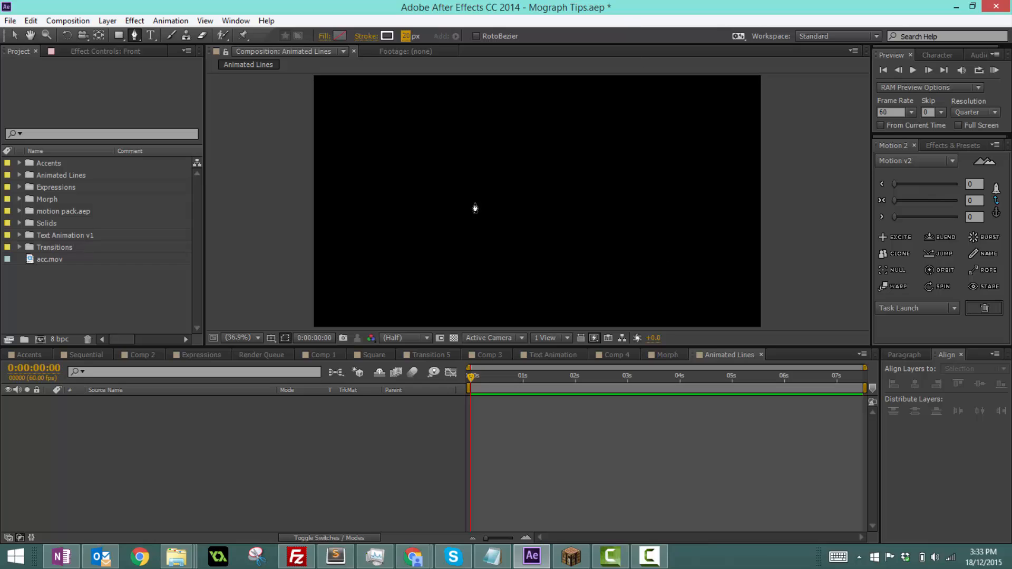
mouse_move(316, 287)
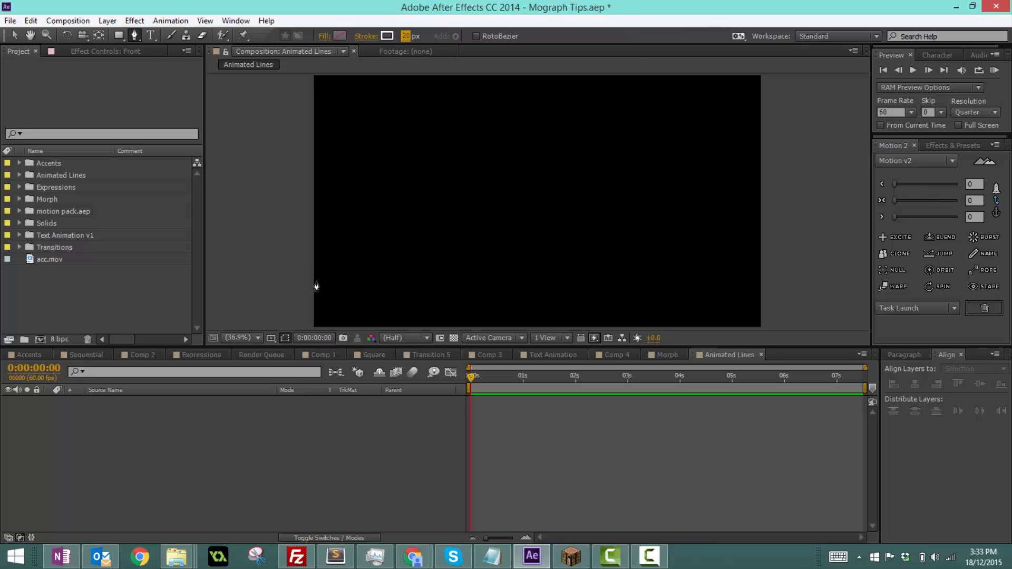
mouse_move(397, 197)
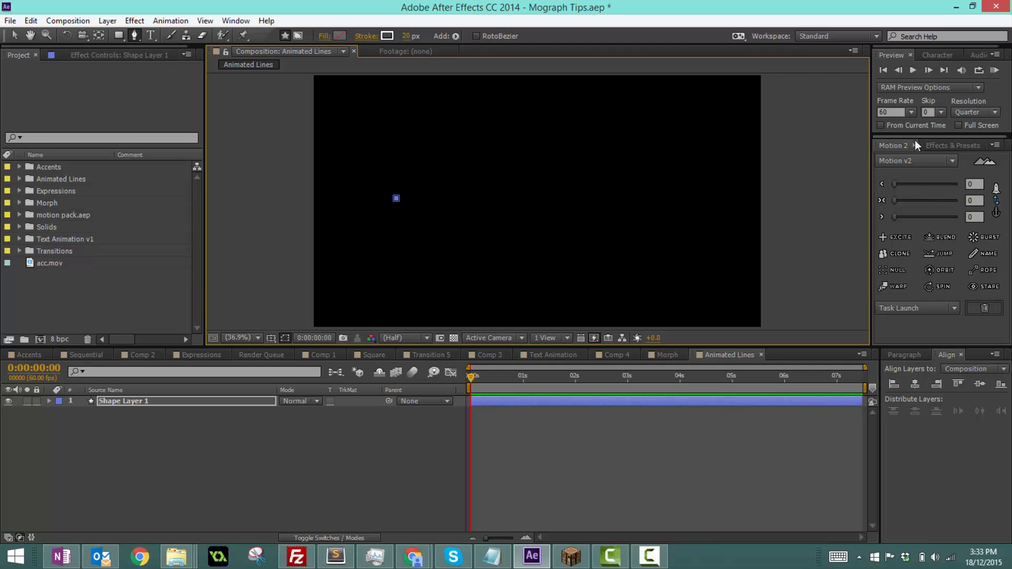
mouse_move(570, 202)
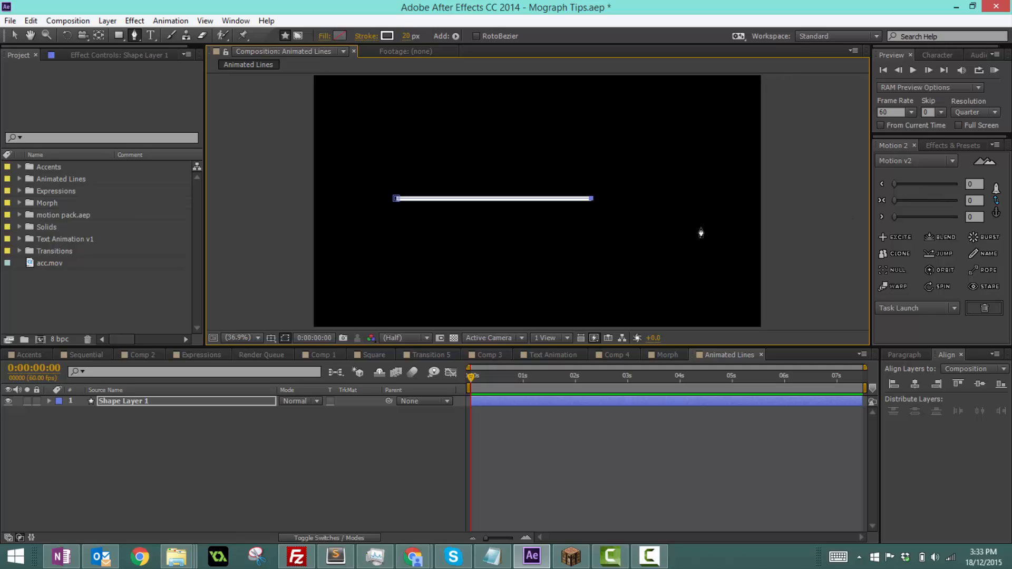
mouse_move(543, 203)
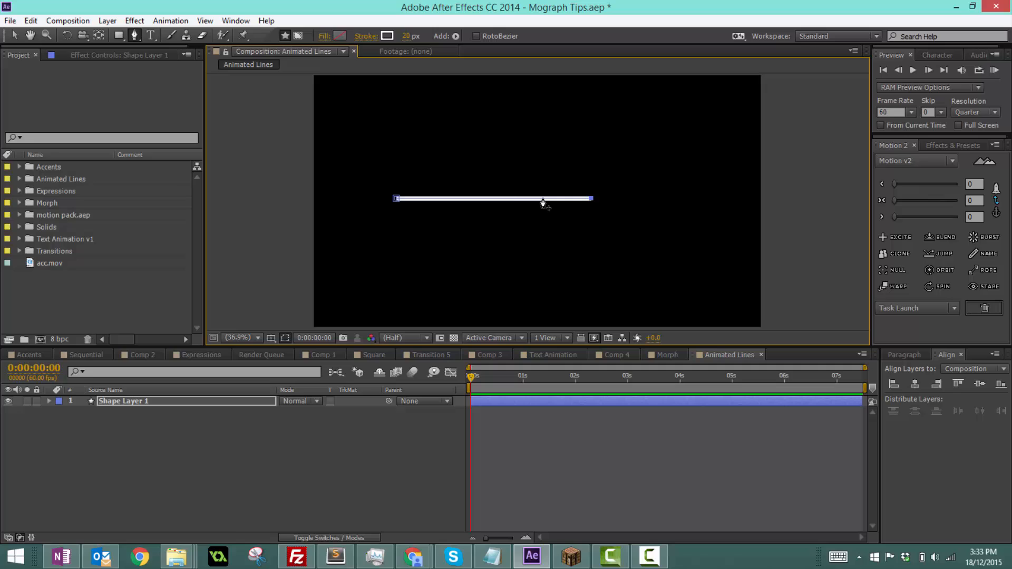
mouse_move(429, 208)
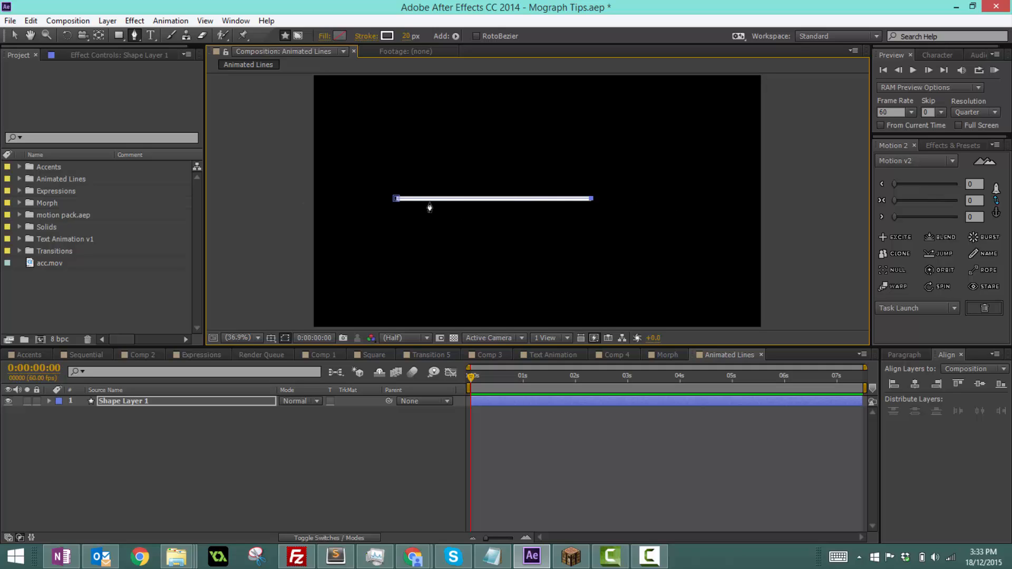
mouse_move(403, 40)
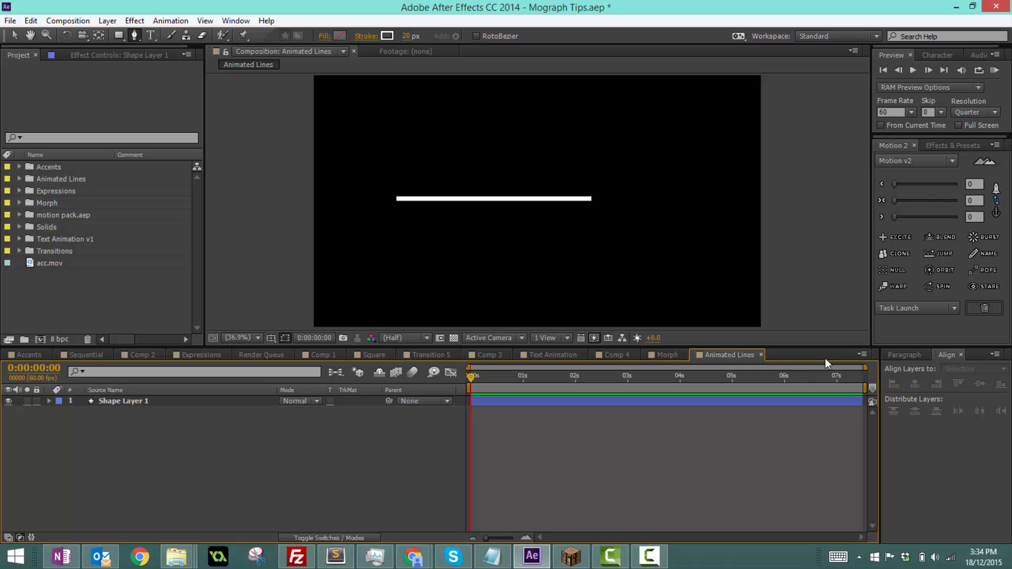
Add Trim Paths to Shape Layer 1 and reveal Trim Paths 1 beside Shape 1.
left_click(498, 375)
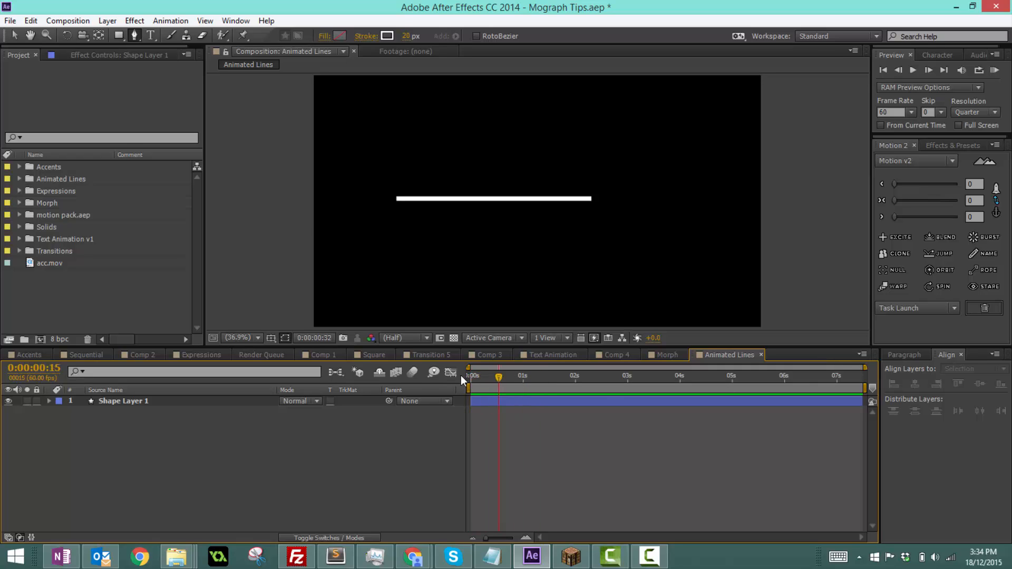
left_click(49, 400)
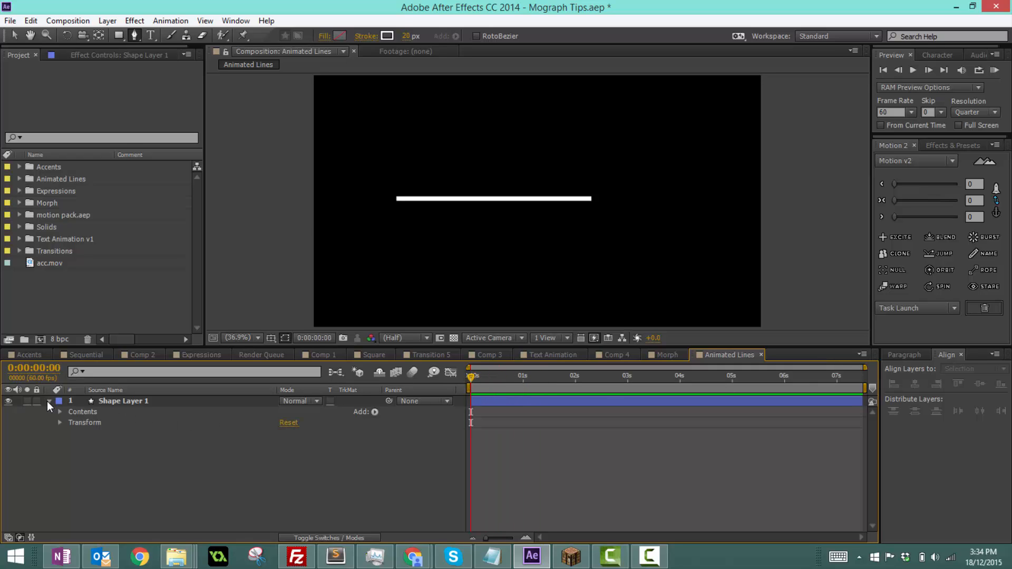
left_click(374, 412)
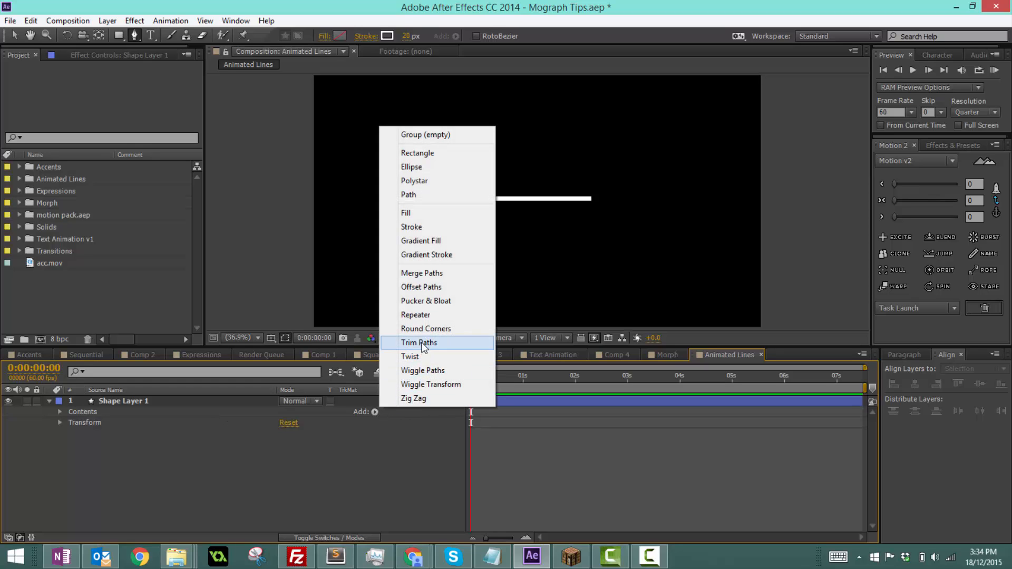
left_click(419, 342)
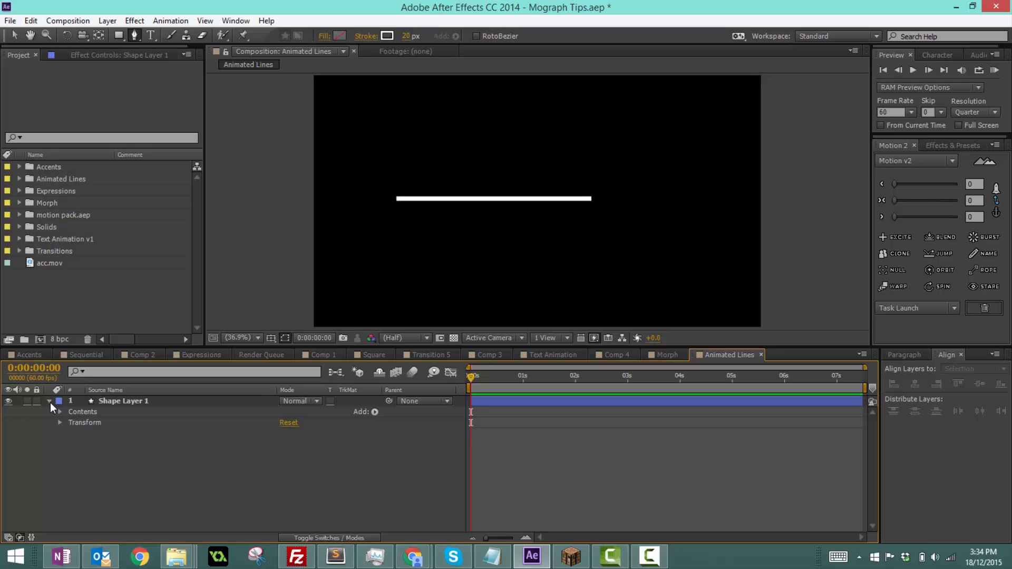
left_click(375, 412)
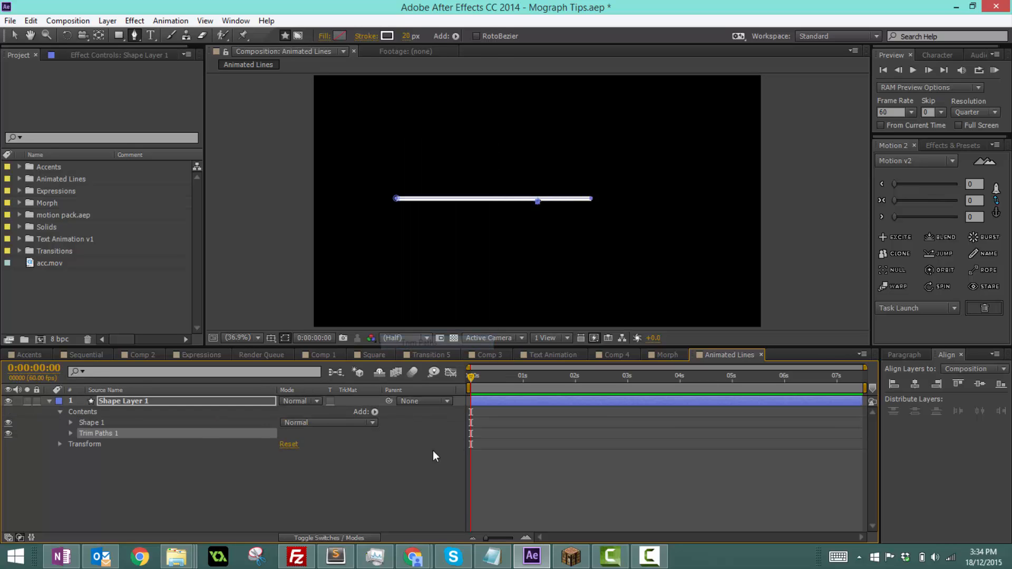
mouse_move(124, 471)
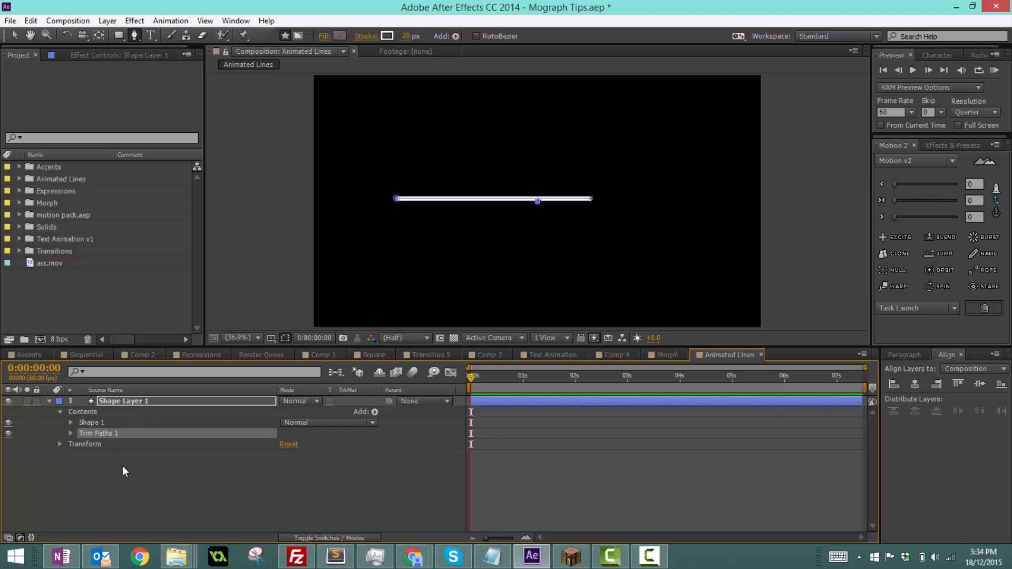
mouse_move(113, 440)
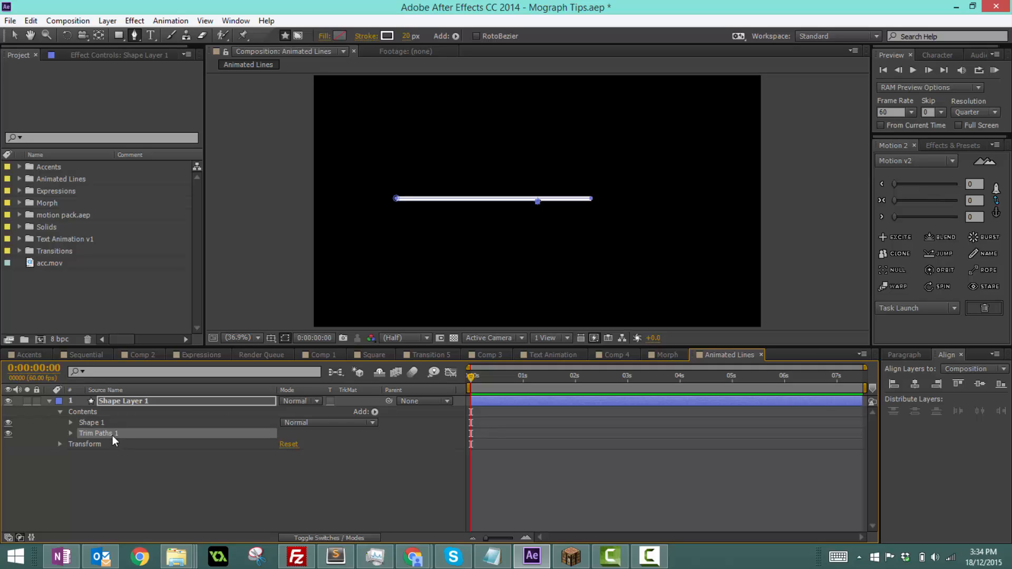
mouse_move(79, 442)
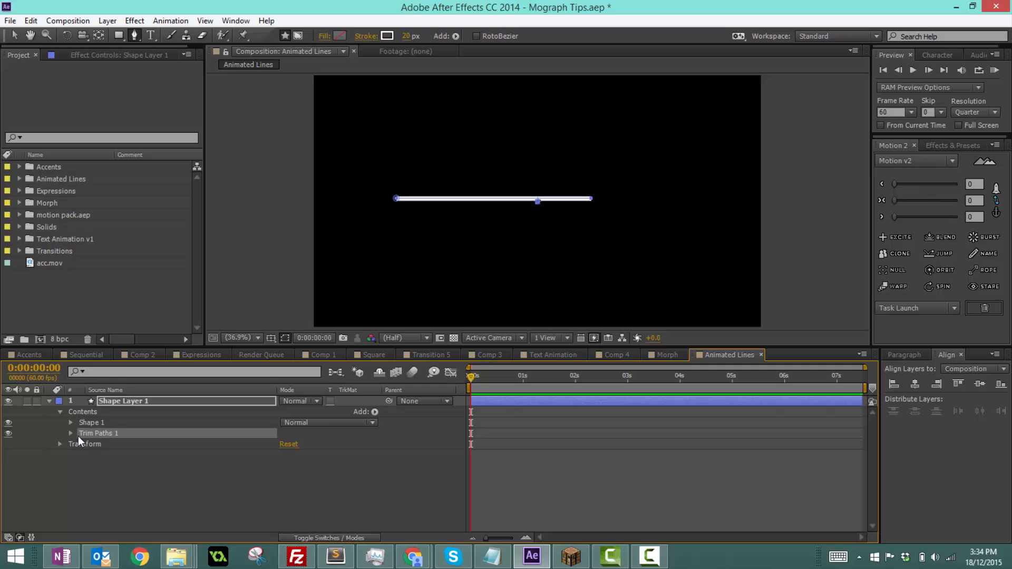
Keyframe Trim Paths 1 Start and End at 0%, then 100% a few frames later.
left_click(70, 433)
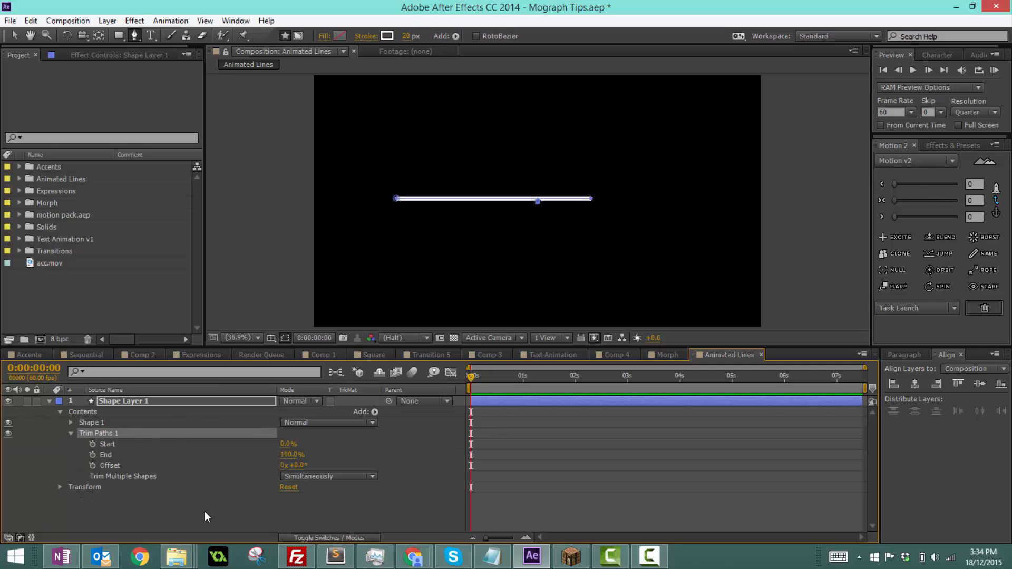
left_click(109, 466)
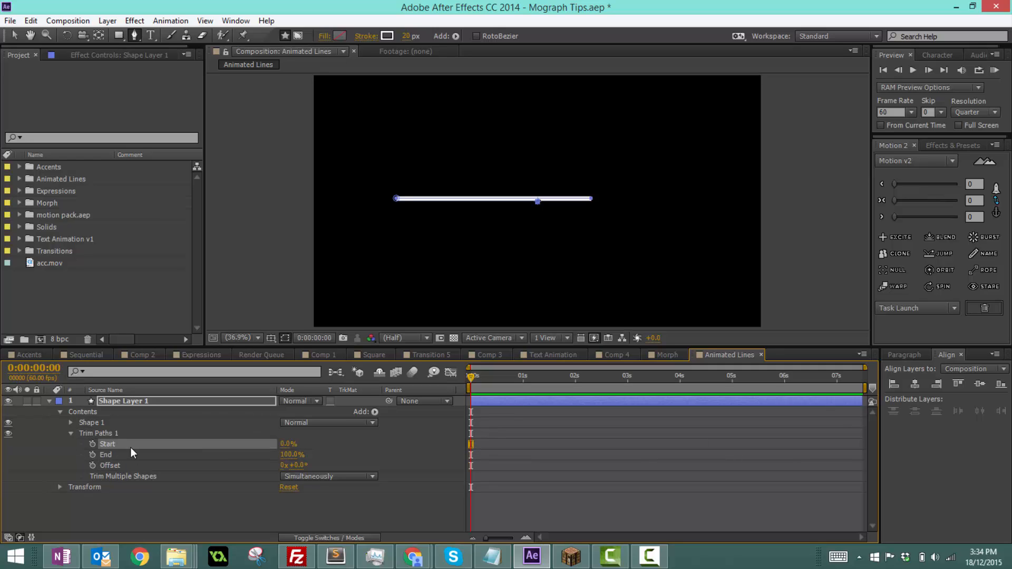
mouse_move(173, 475)
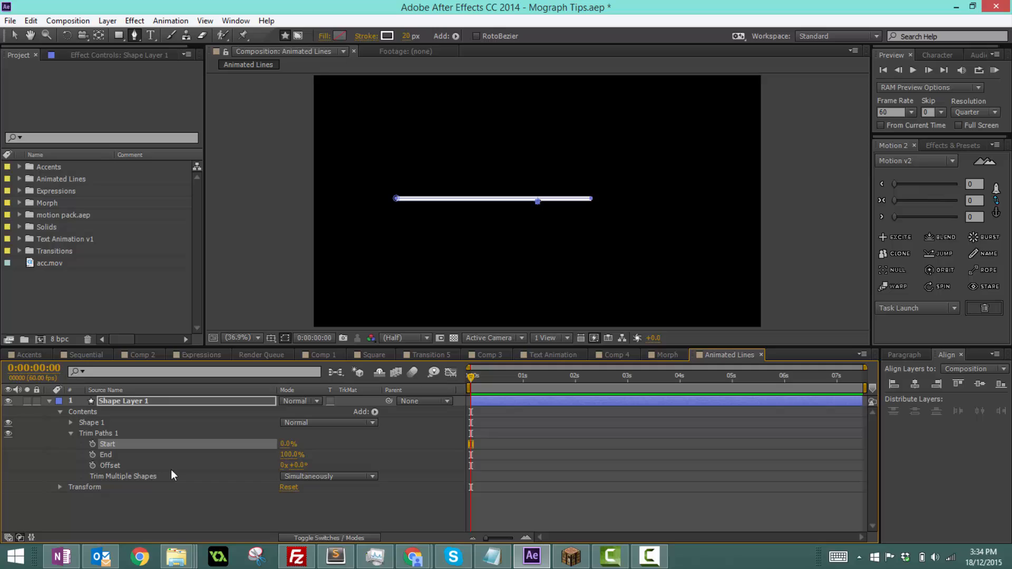
mouse_move(207, 477)
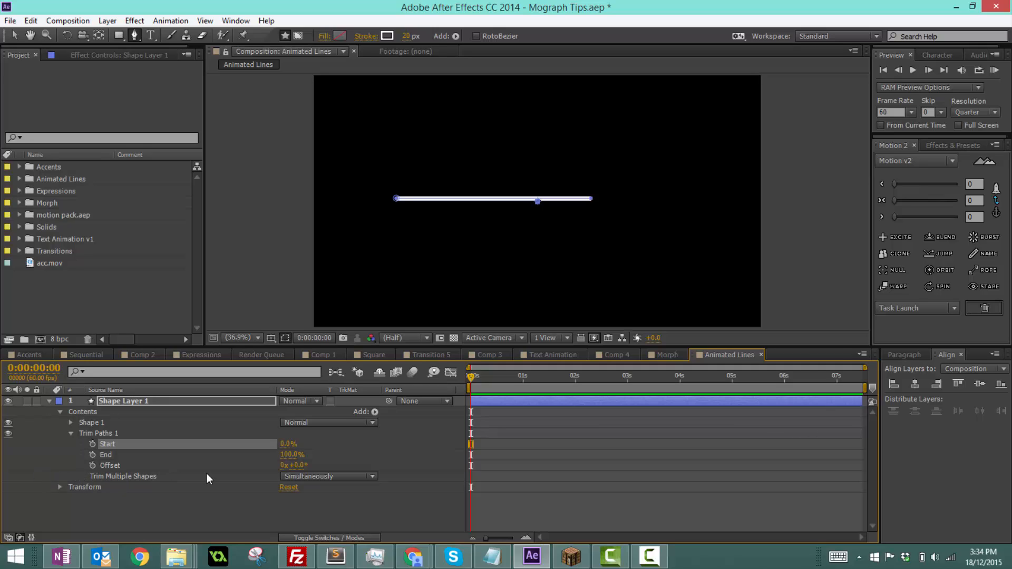
mouse_move(83, 473)
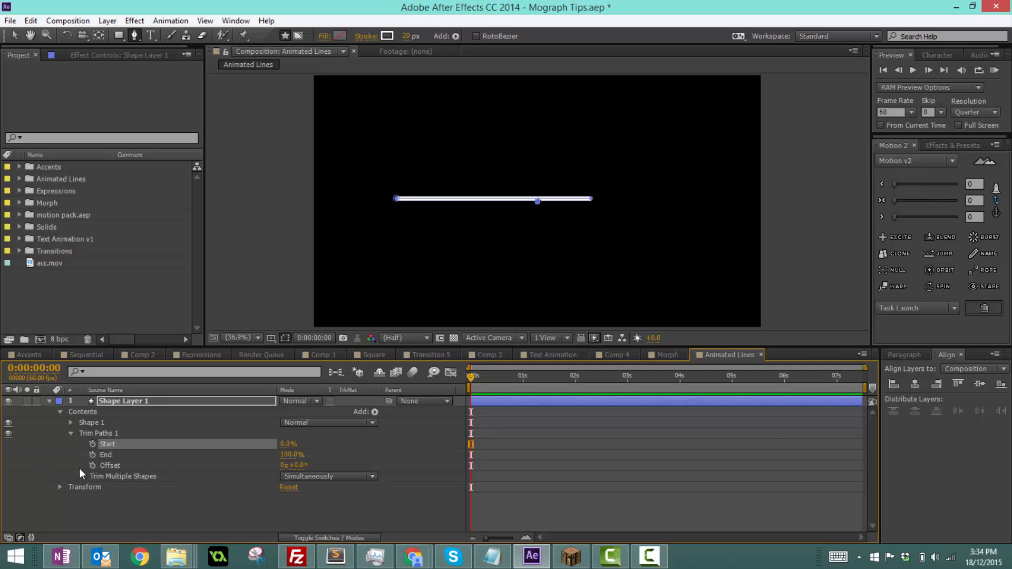
mouse_move(238, 554)
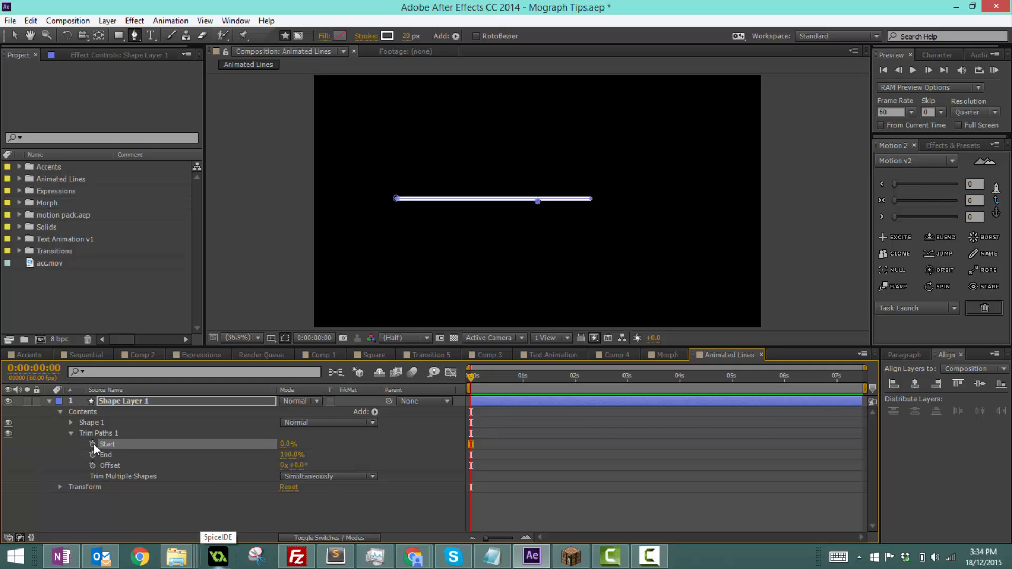
left_click(92, 444)
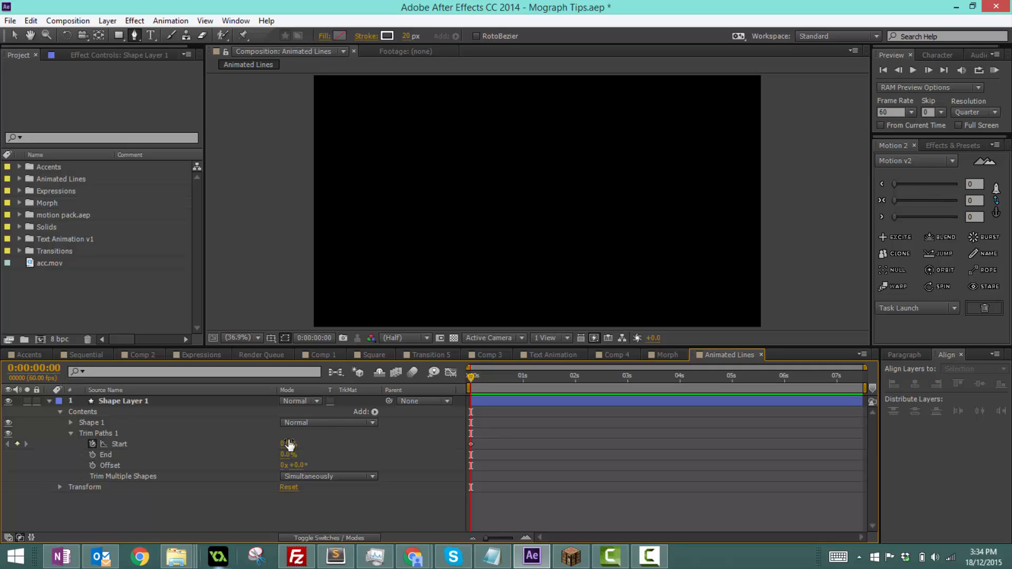
left_click(472, 376)
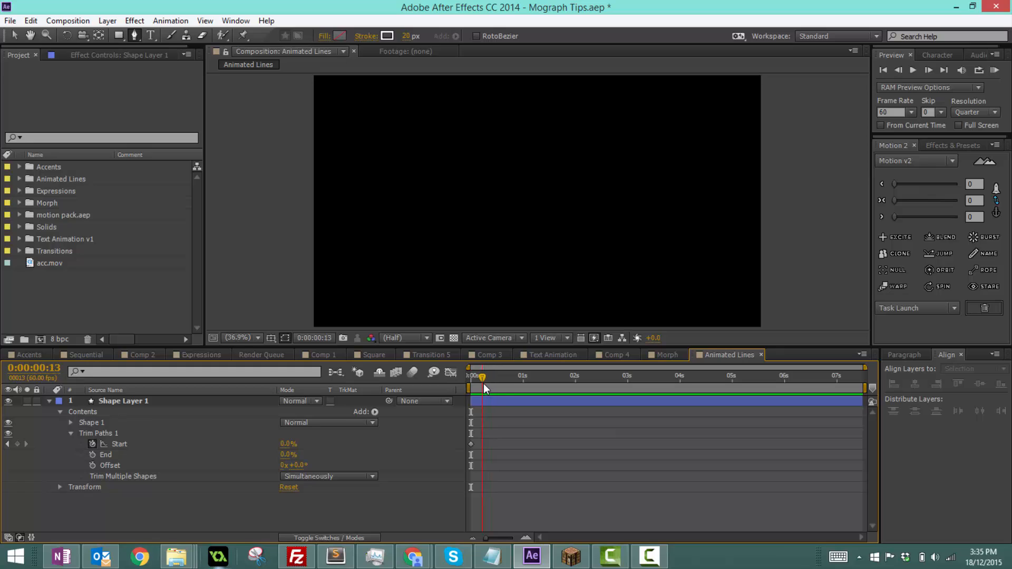
left_click(105, 454)
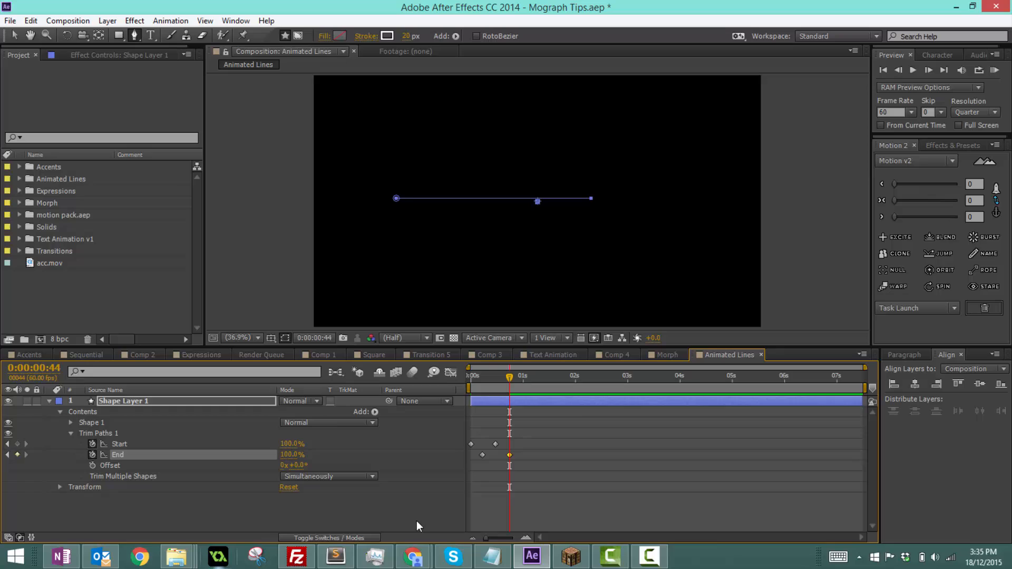
Select the Trim Paths Start and End keyframes and open their Easy Ease options.
left_click(471, 375)
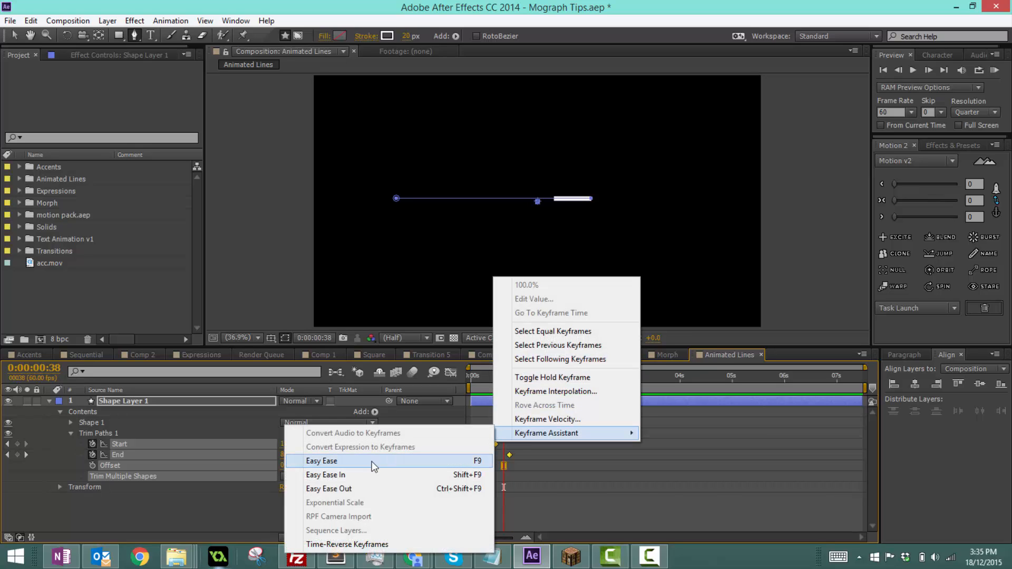
Apply Easy Ease to the selected Start and End trim keyframes.
left_click(321, 460)
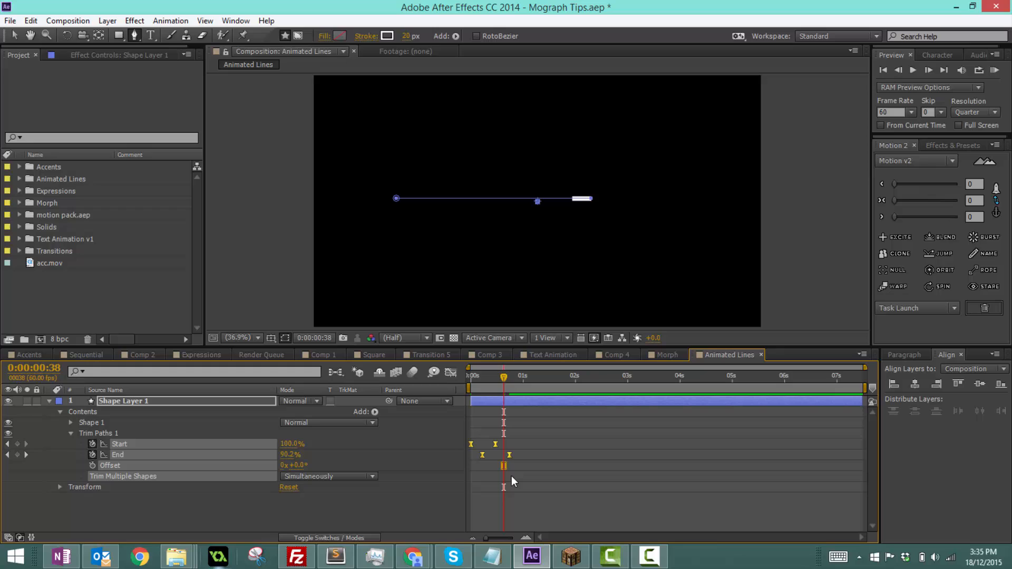
mouse_move(678, 319)
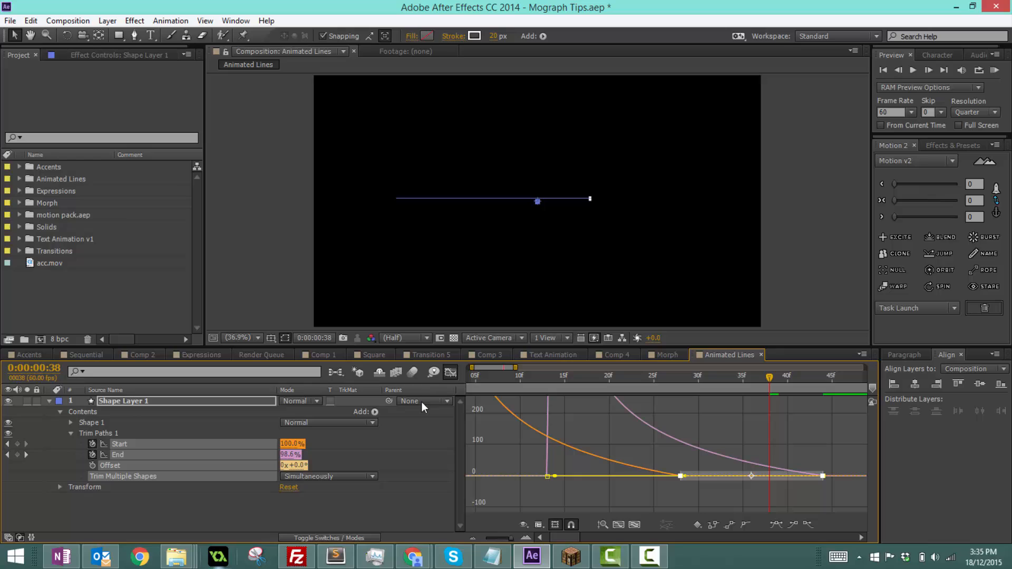
In the speed graph, drag the End keyframe influence handles into a sharp spike-and-taper curve.
left_click(632, 524)
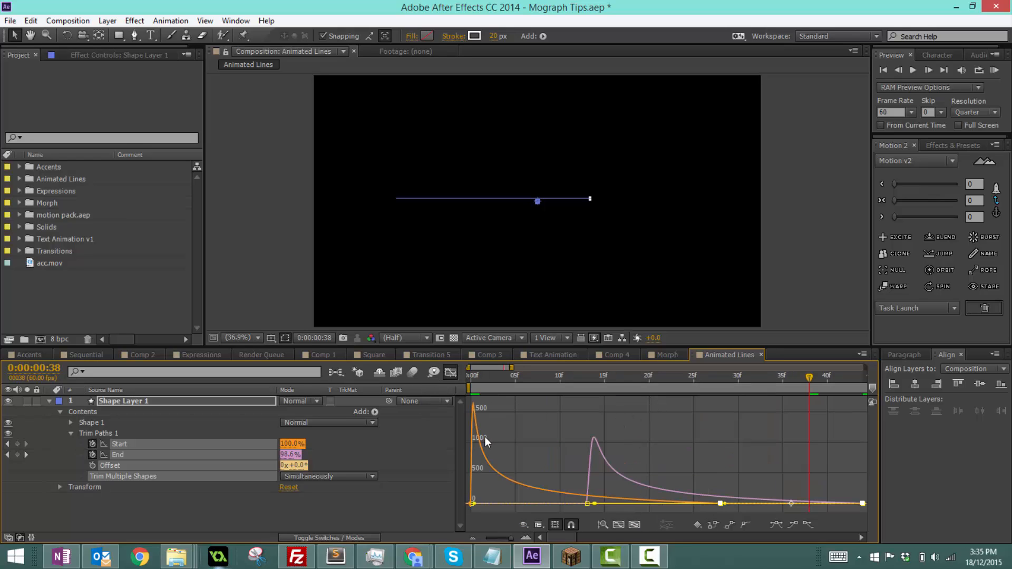
mouse_move(535, 489)
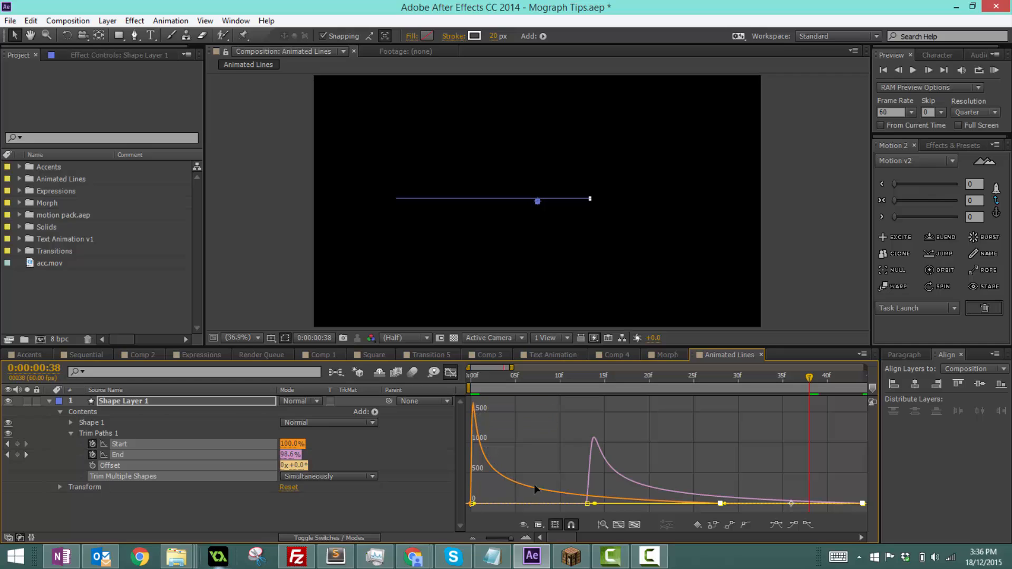
mouse_move(637, 478)
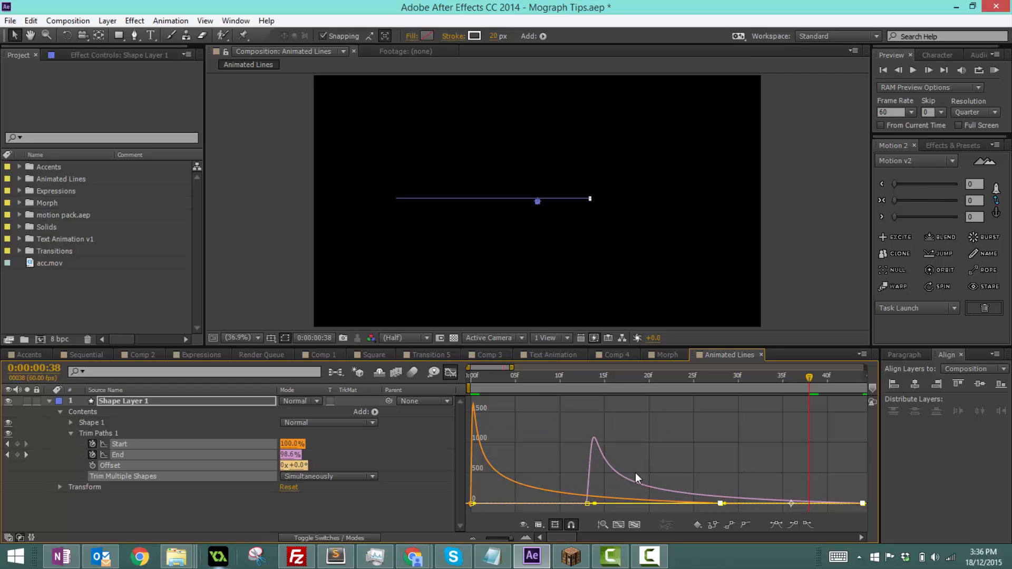
left_click(554, 524)
type("c")
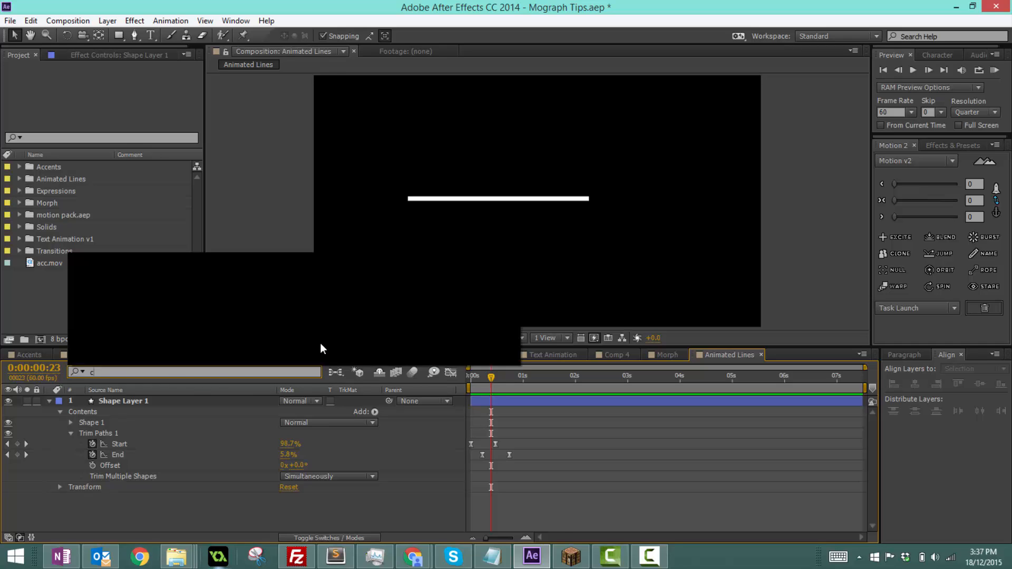
Search the timeline for 'cap' and set Stroke 1 Line Cap to Round Cap.
type("ap")
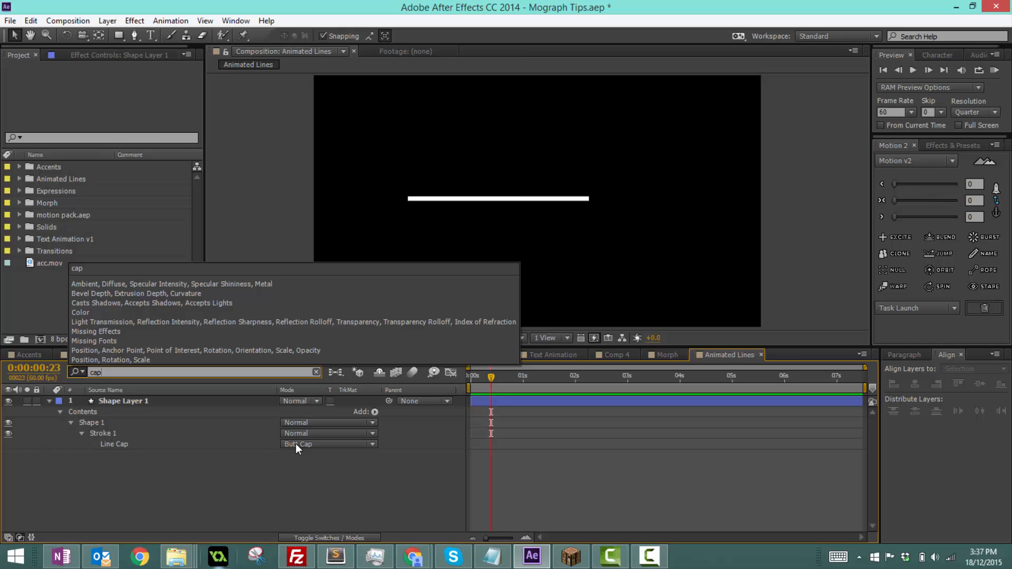
left_click(308, 483)
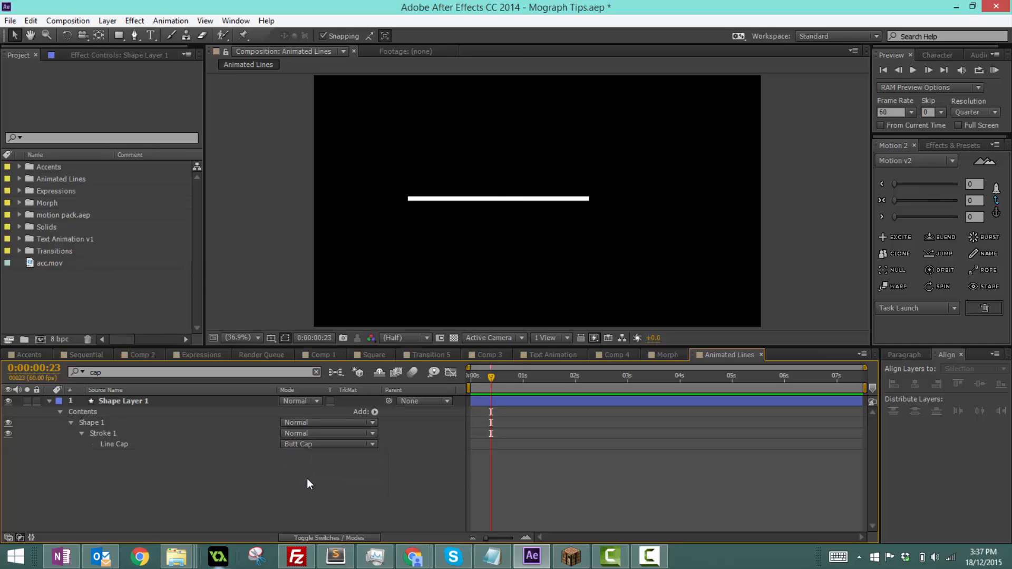
left_click(327, 444)
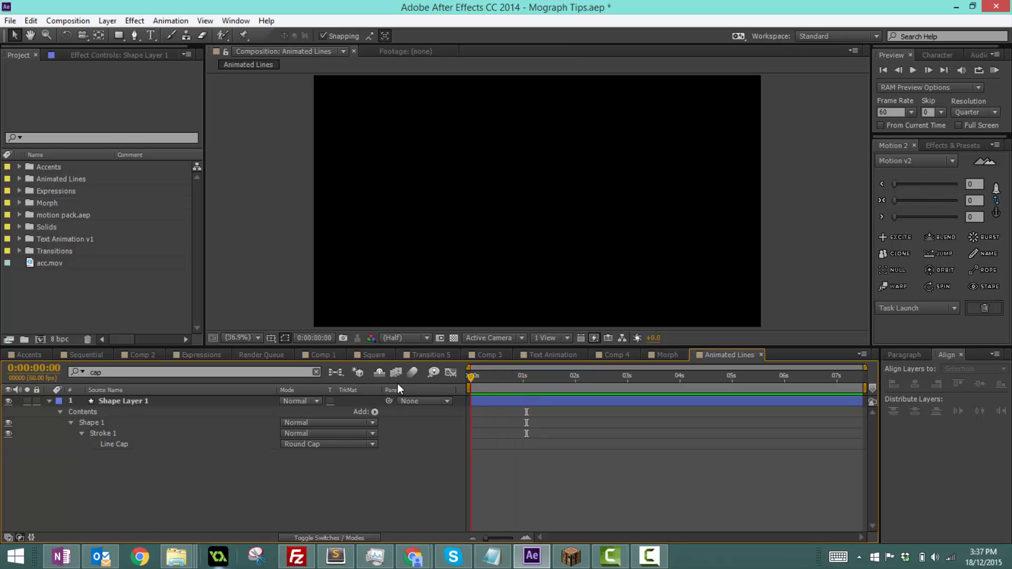
Clear the property search and keyframe Shape 1's Stroke Width at 20.
left_click(124, 400)
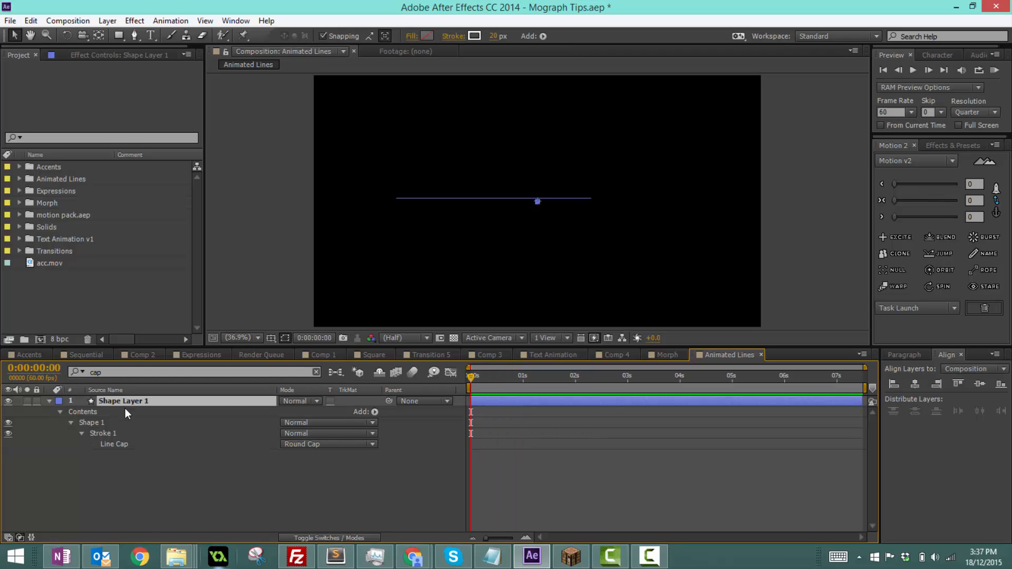
left_click(48, 401)
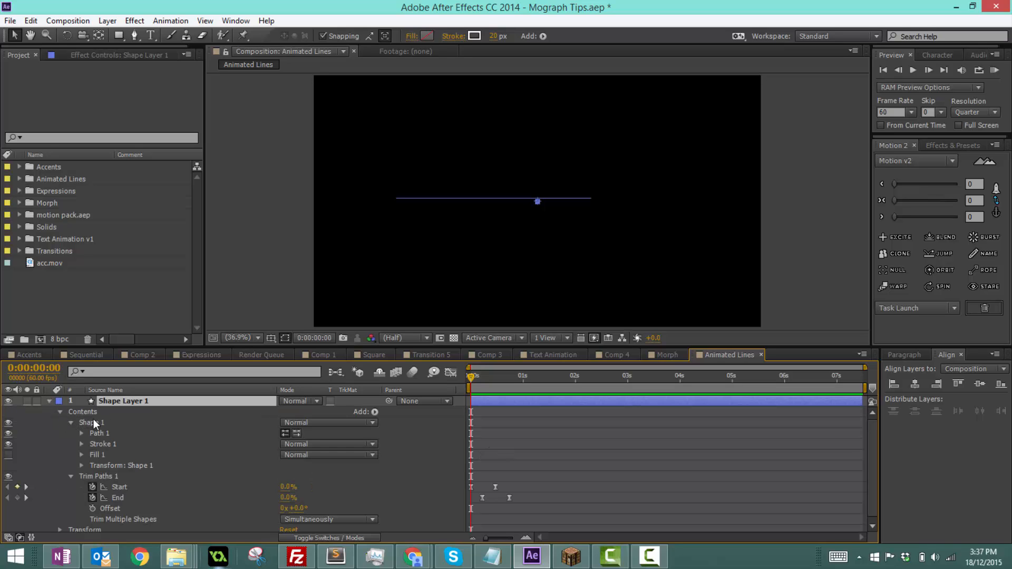
left_click(82, 444)
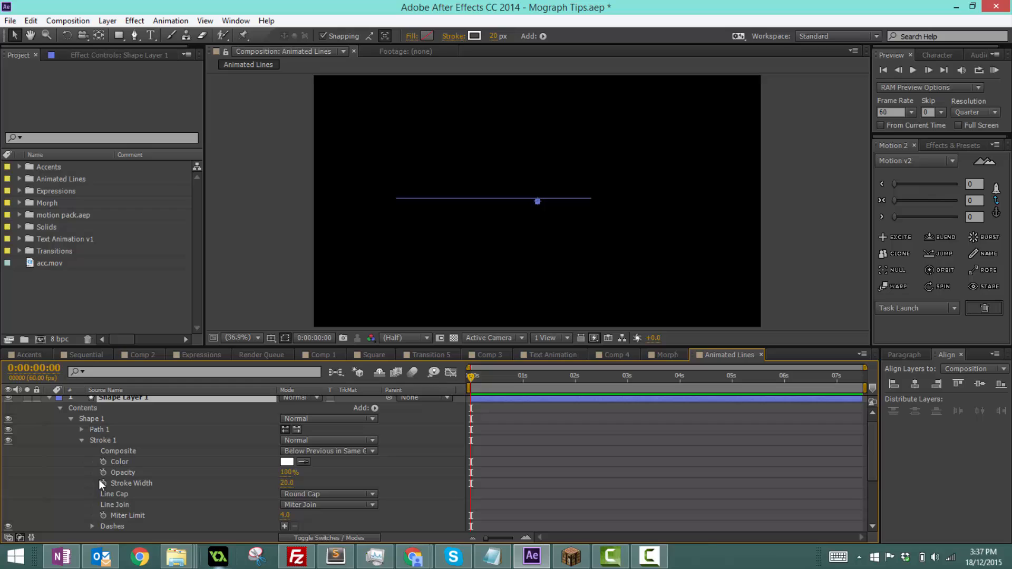
mouse_move(102, 482)
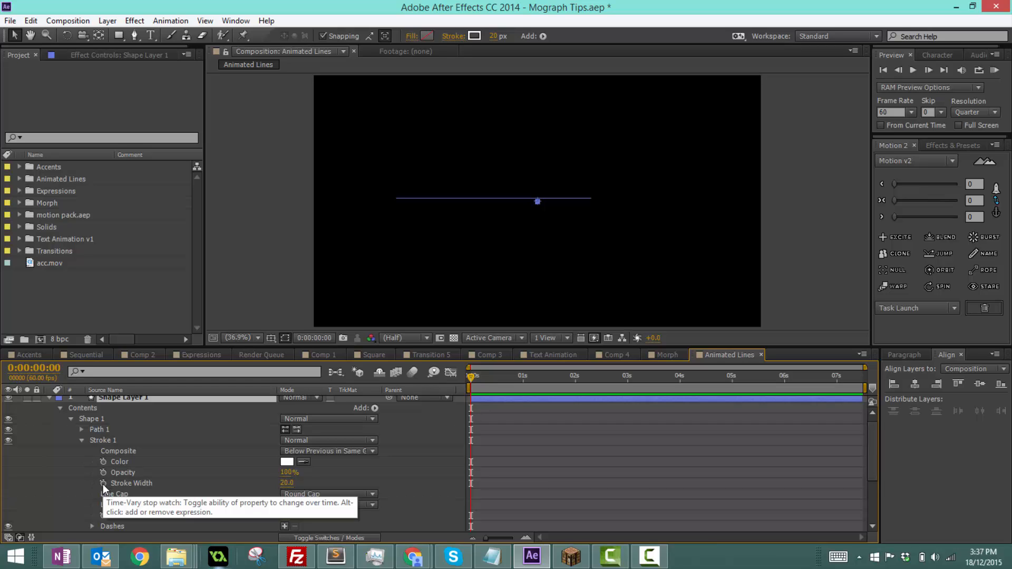
left_click(123, 400)
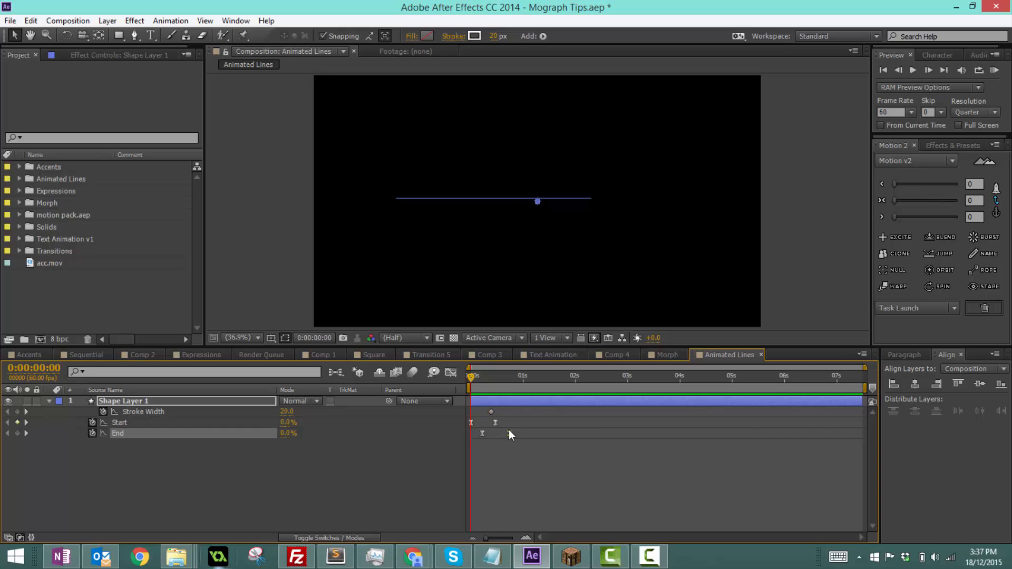
double_click(287, 412)
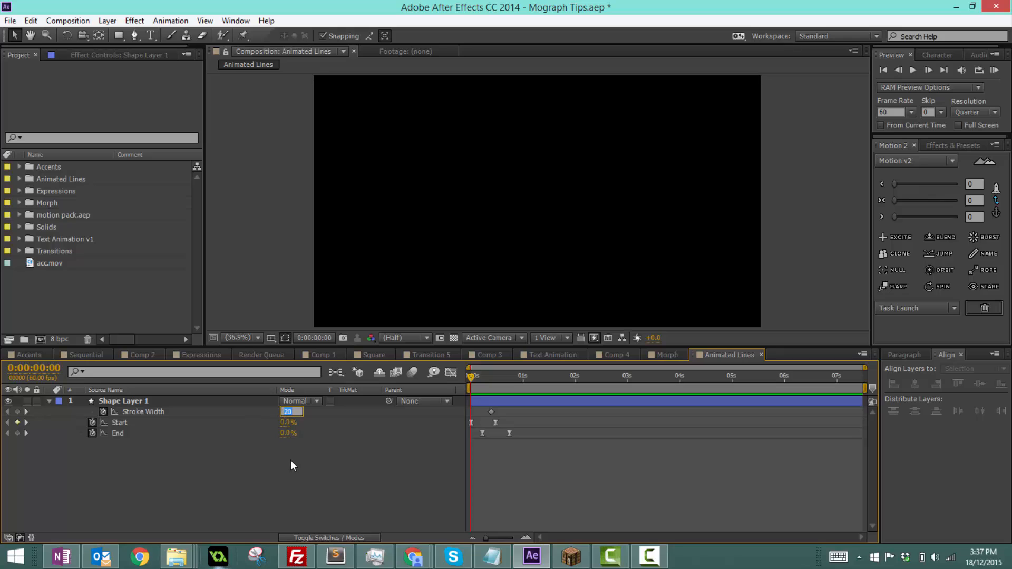
left_click(509, 376)
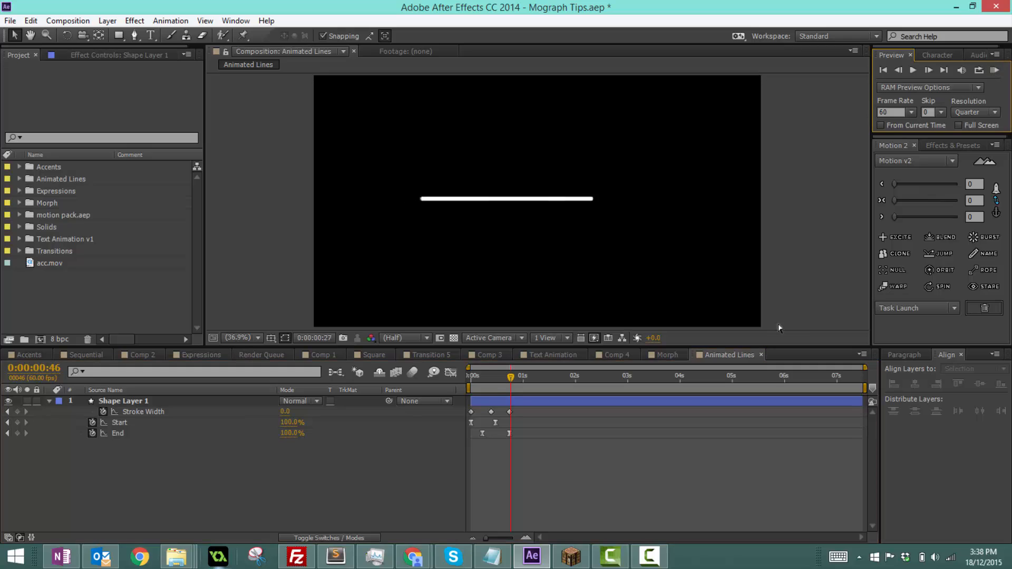
Keyframe Stroke Width to 0 at the final keyframe, then delete the shape layer.
left_click(996, 70)
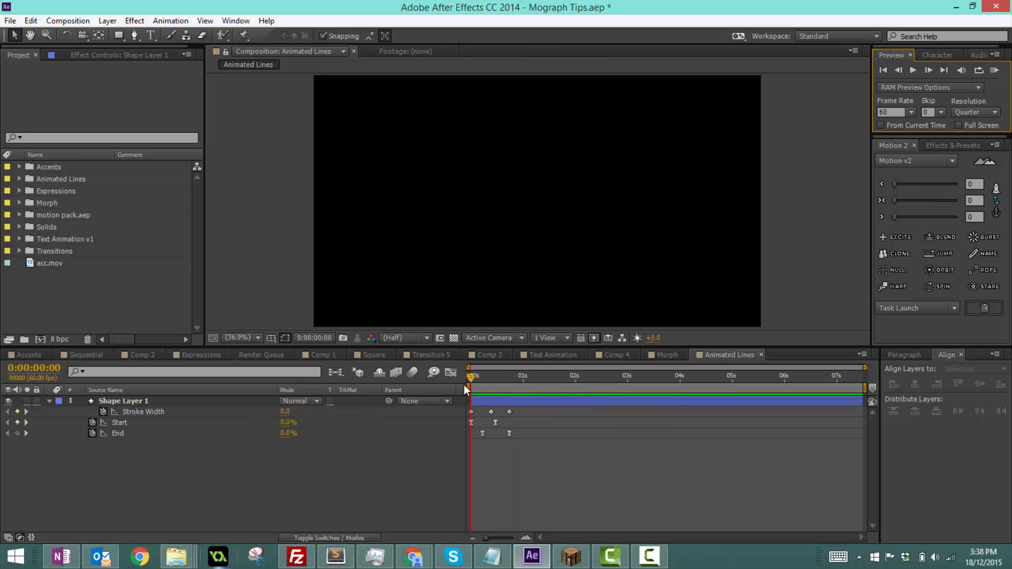
left_click(513, 376)
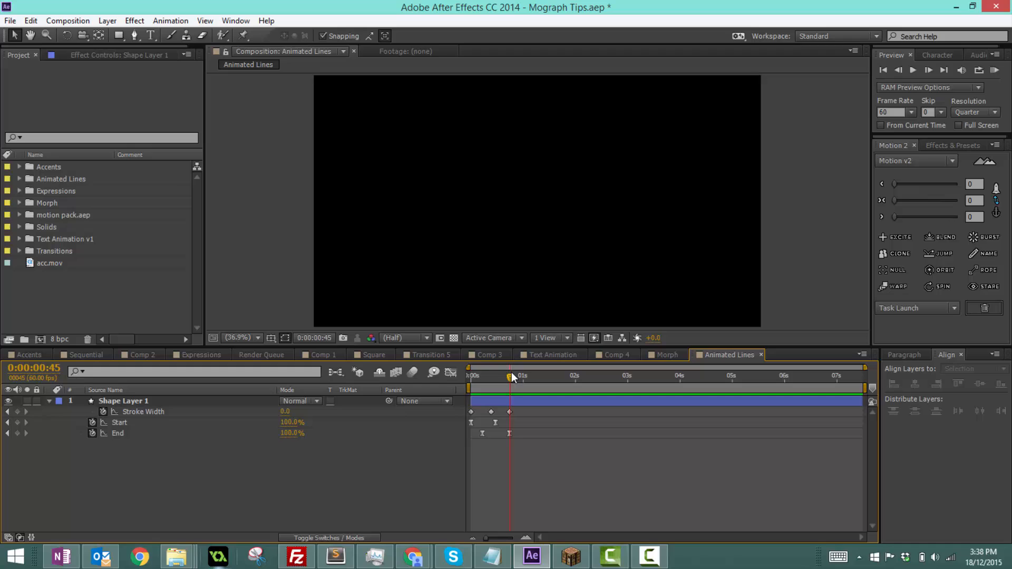
left_click(470, 375)
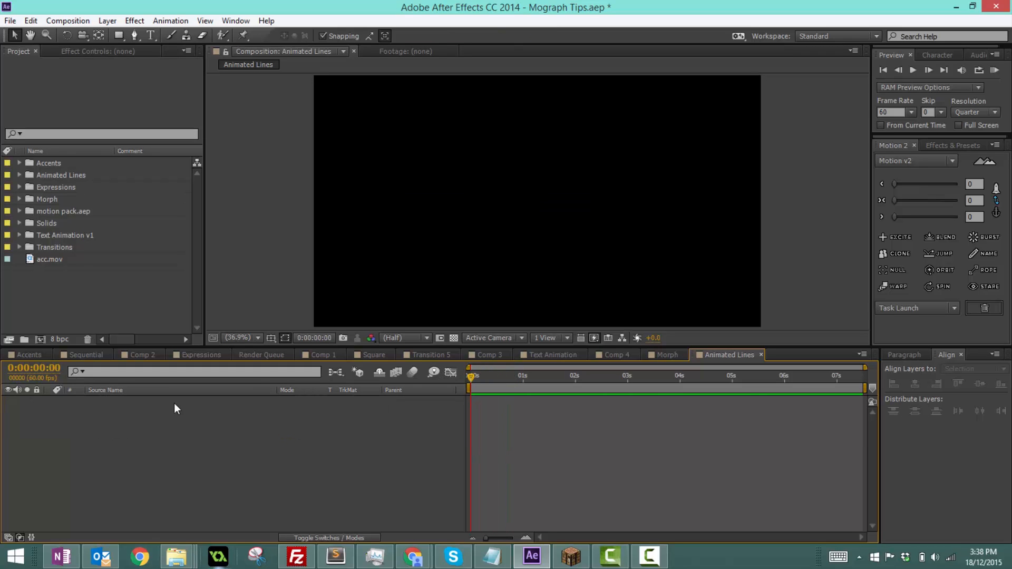
Show Title/Action Safe guides, then add keyframed Trim Paths to a new vertical line.
left_click(286, 337)
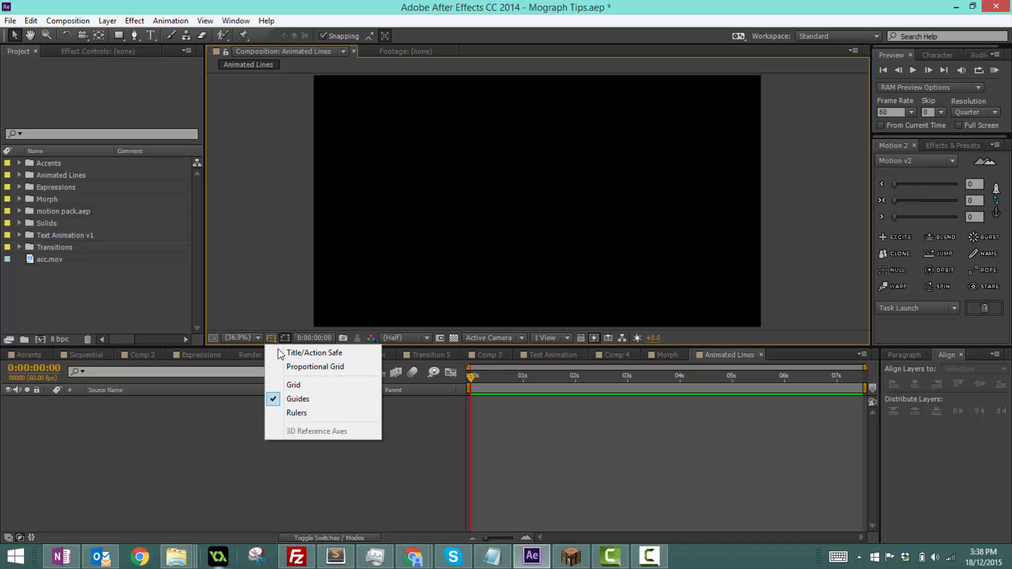
left_click(314, 352)
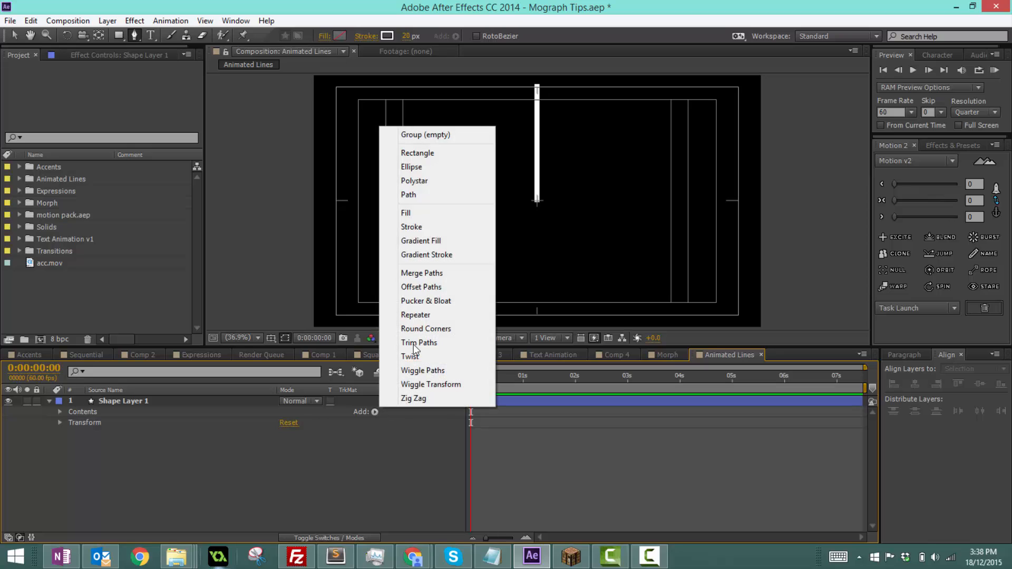
left_click(419, 342)
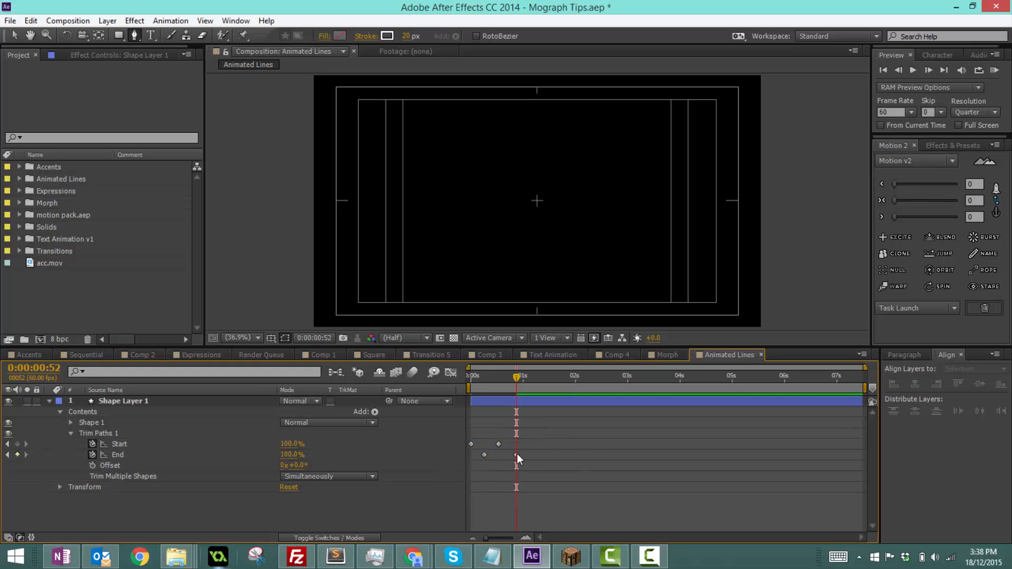
right_click(484, 455)
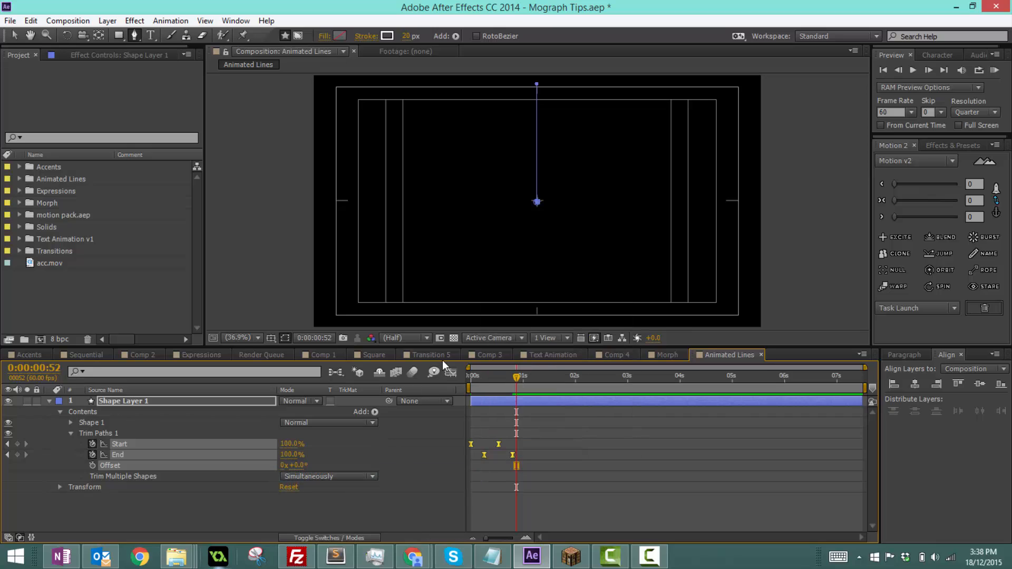
left_click(434, 372)
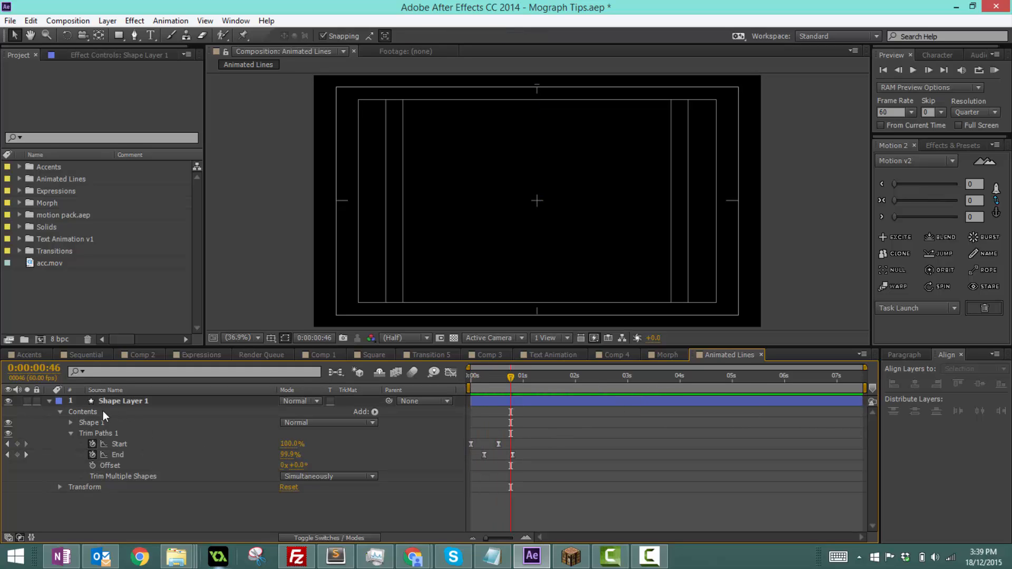
Add a Repeater to the line with 6 copies and +60 rotation per copy.
left_click(374, 412)
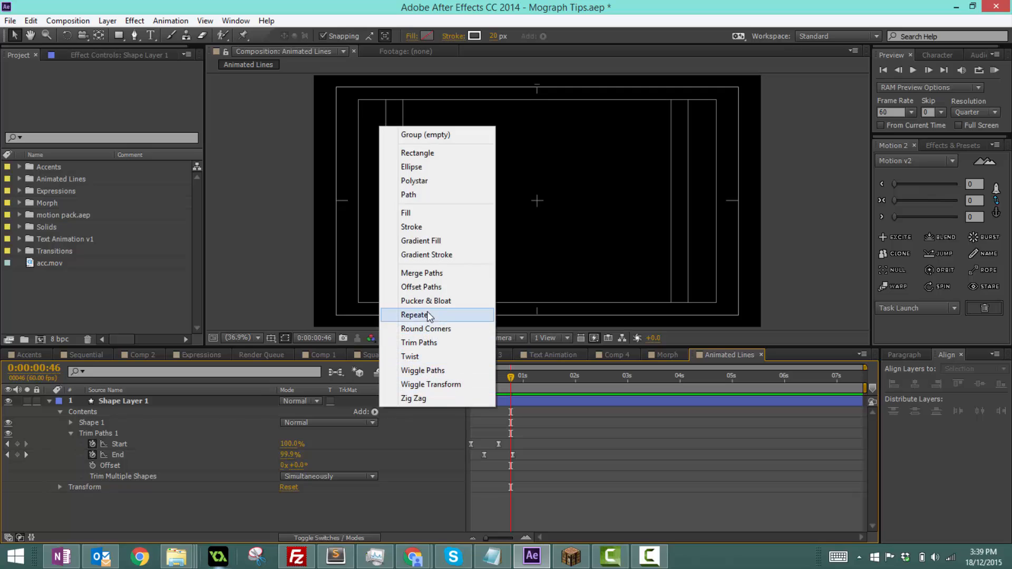
left_click(416, 316)
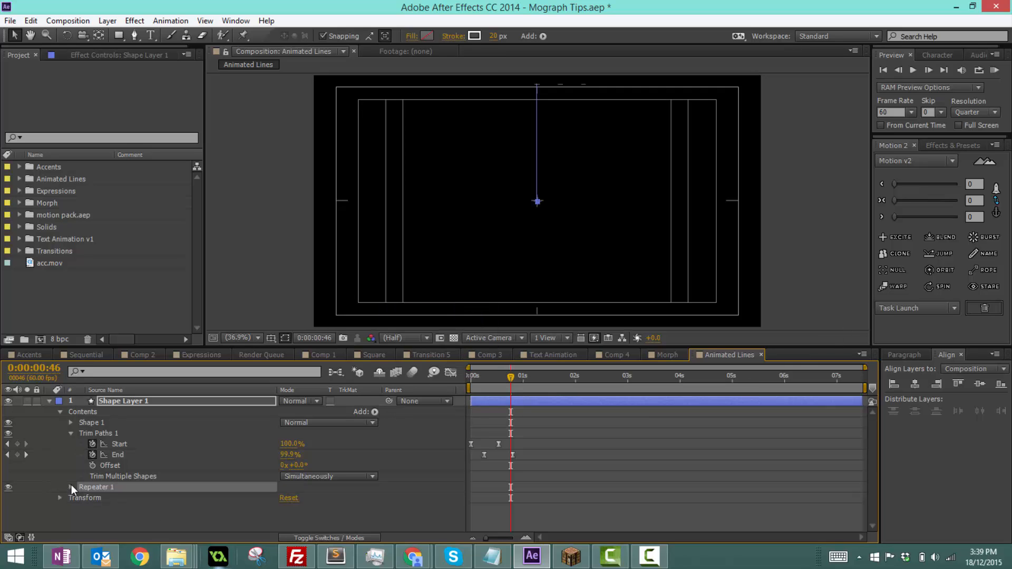
left_click(72, 487)
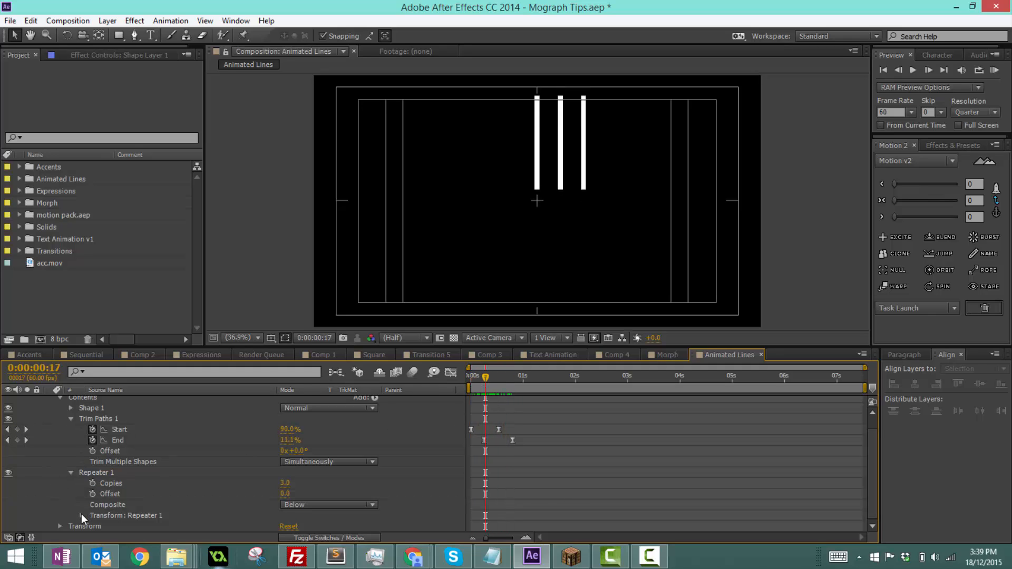
left_click(82, 515)
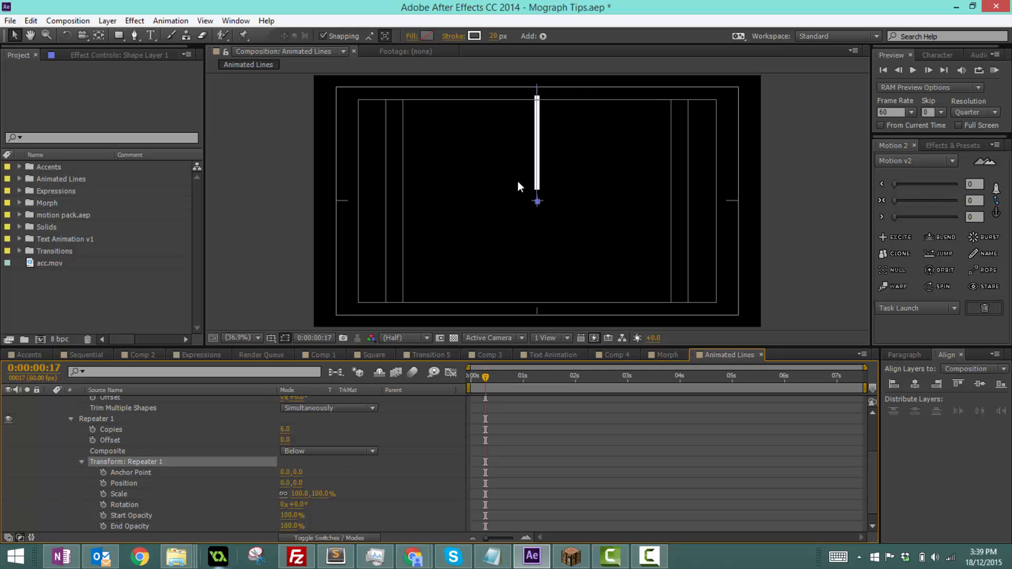
mouse_move(492, 333)
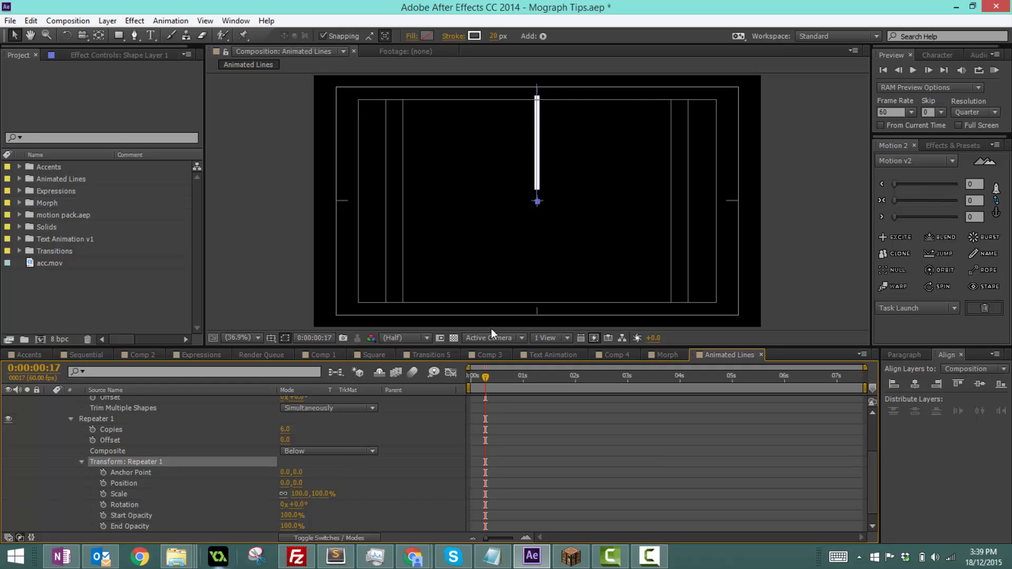
scroll("down", 3)
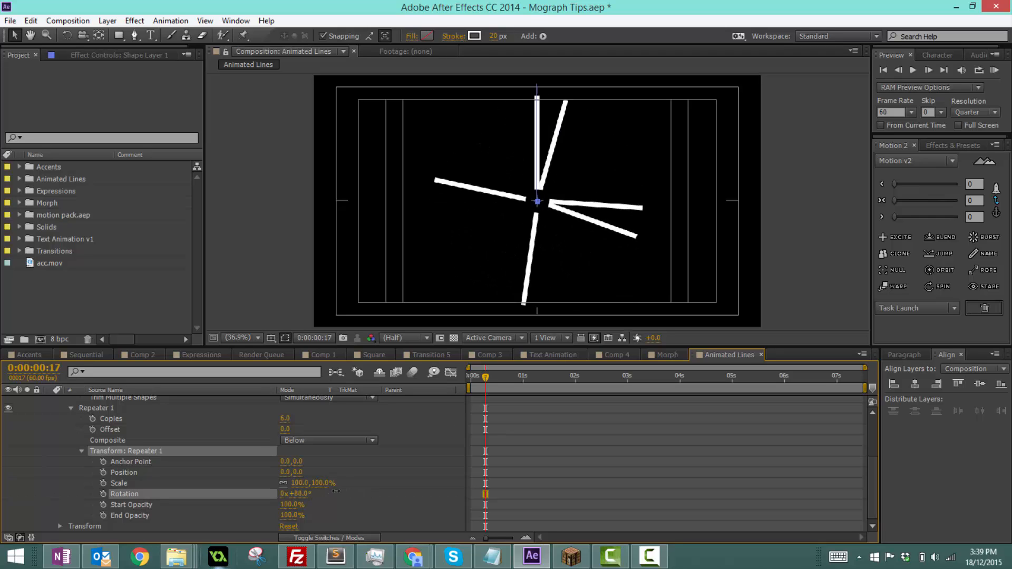
double_click(298, 493)
type("360/6")
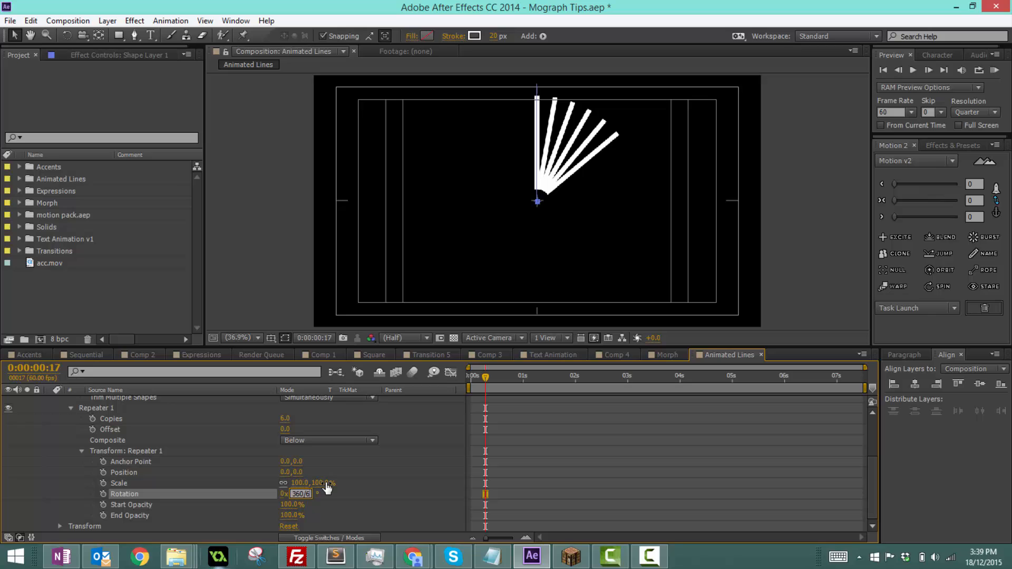
type("+60")
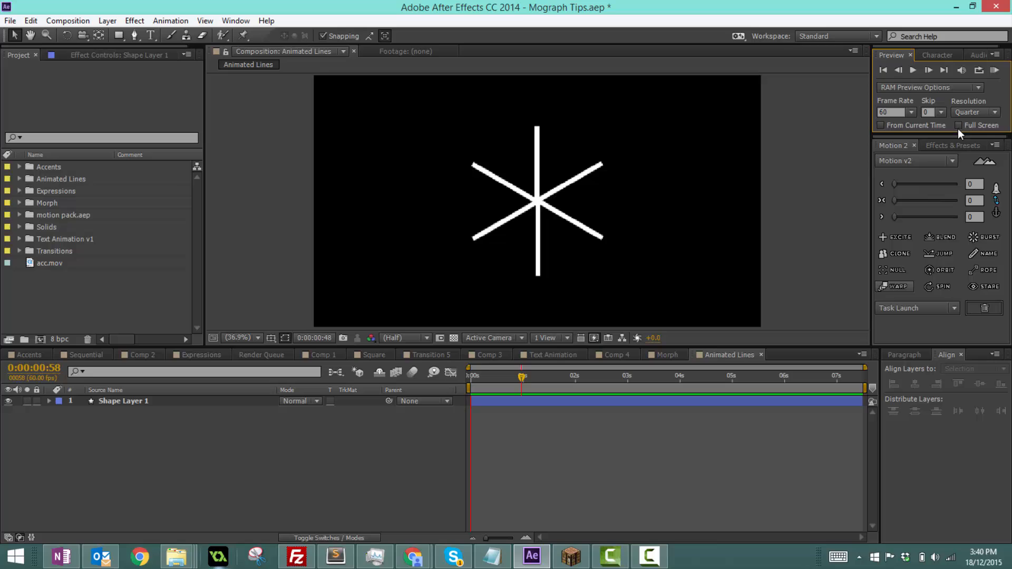
Commit the +60 rotation and RAM preview the six-line burst.
left_click(994, 70)
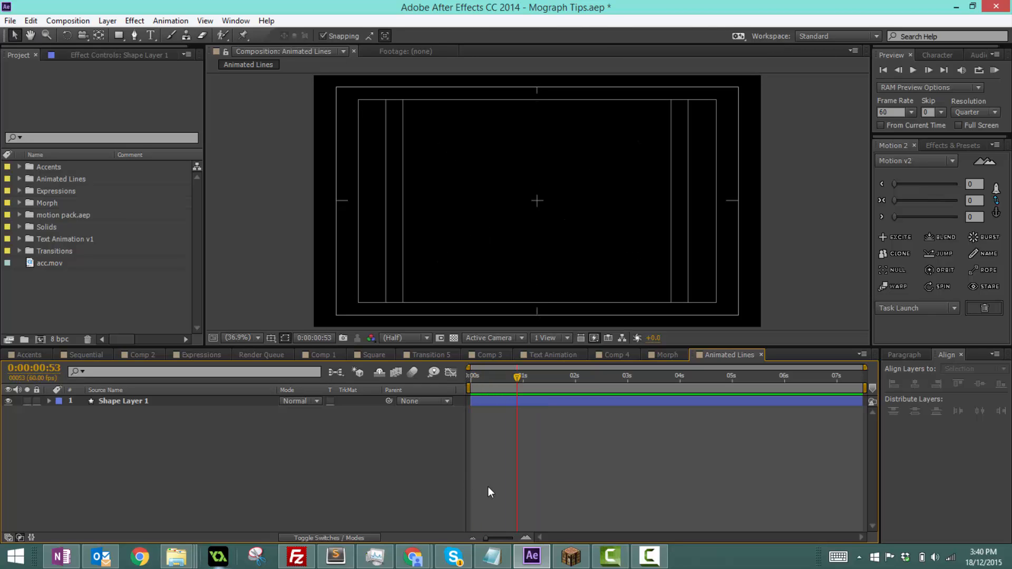
mouse_move(485, 492)
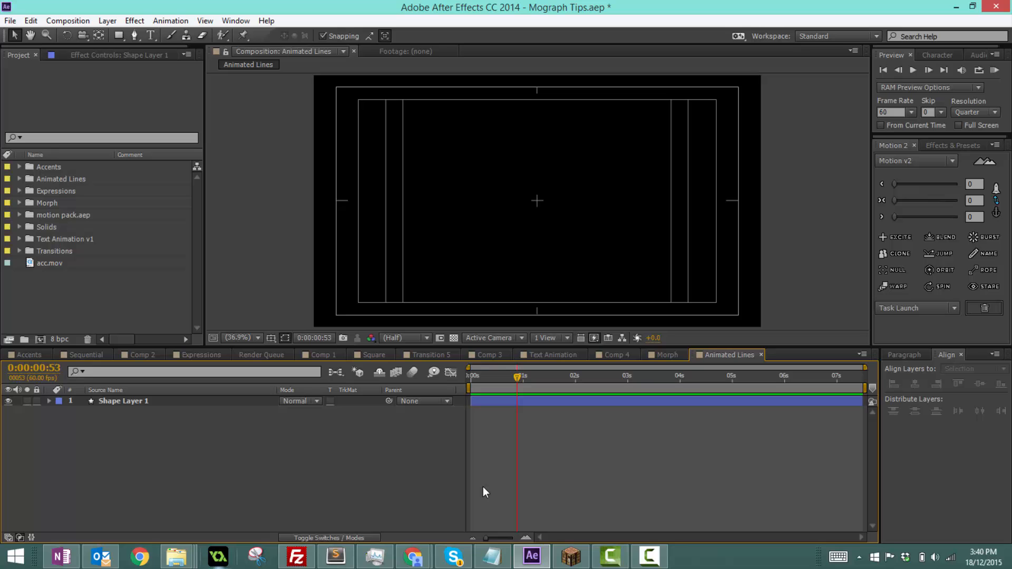
mouse_move(498, 488)
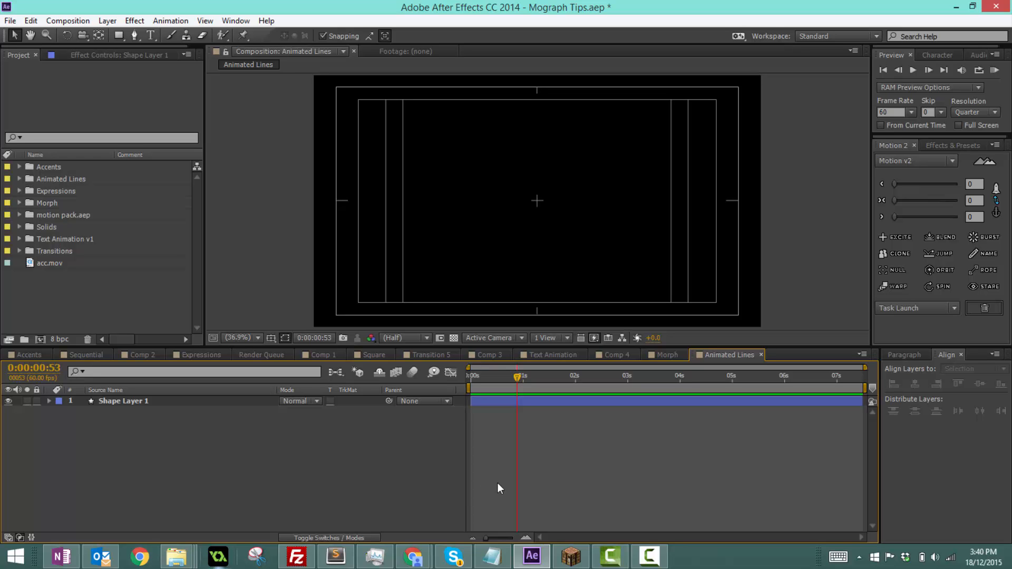